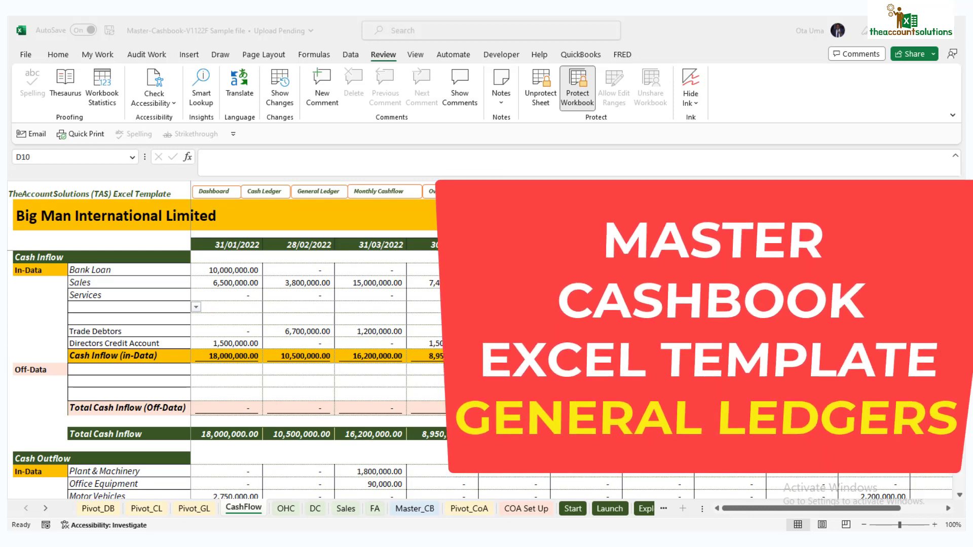
mouse_move(369, 400)
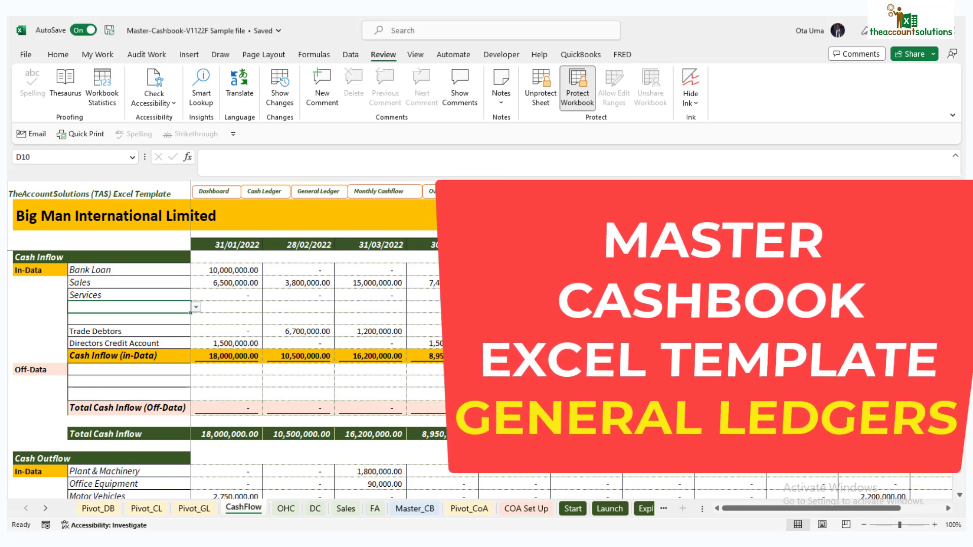
mouse_move(214, 477)
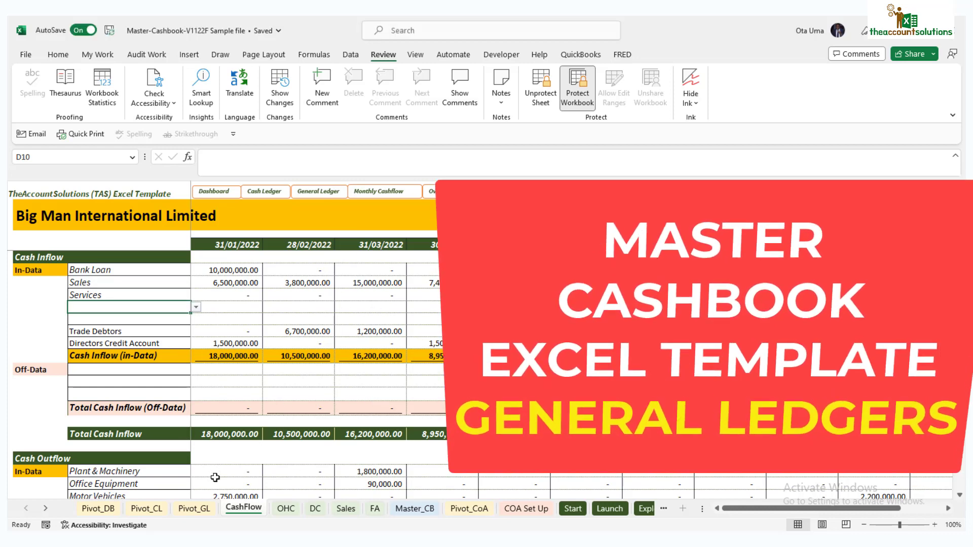
Switch to the Pivot_GL sheet showing the empty General Ledger pivot for Big Man International Limited.
click(193, 508)
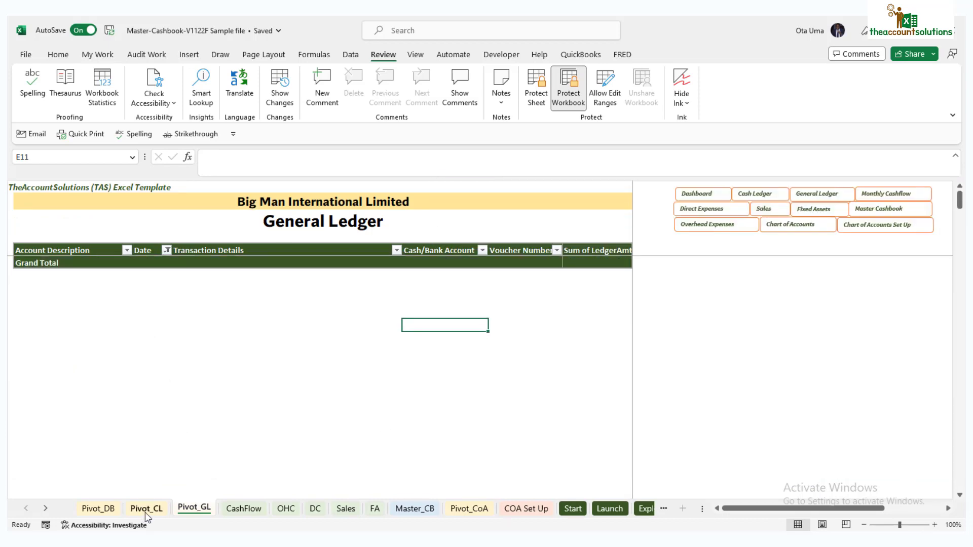
click(146, 507)
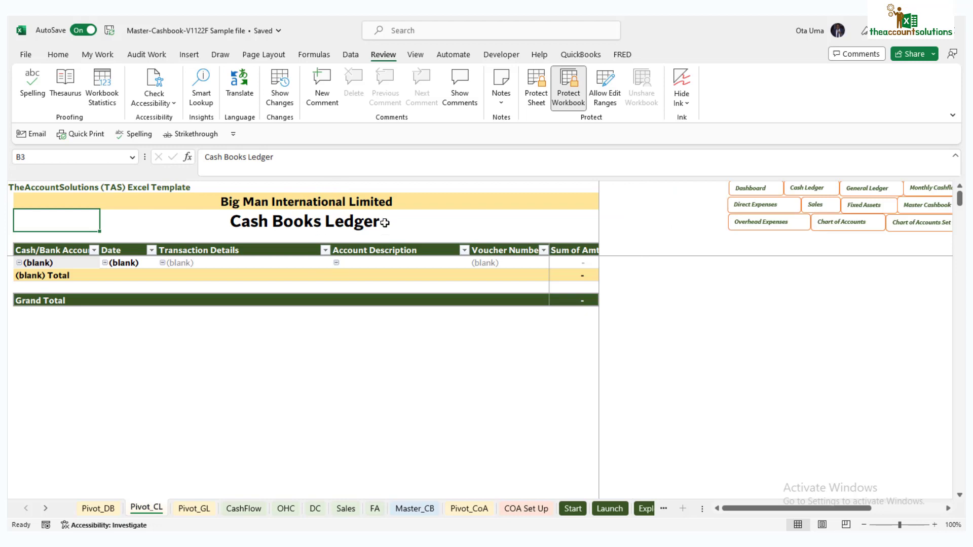
click(98, 508)
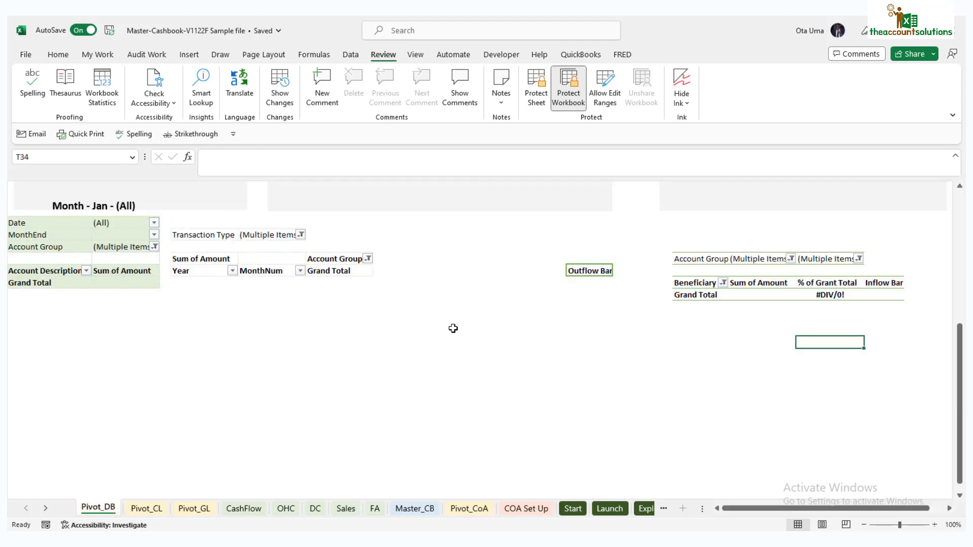
scroll(up, 3)
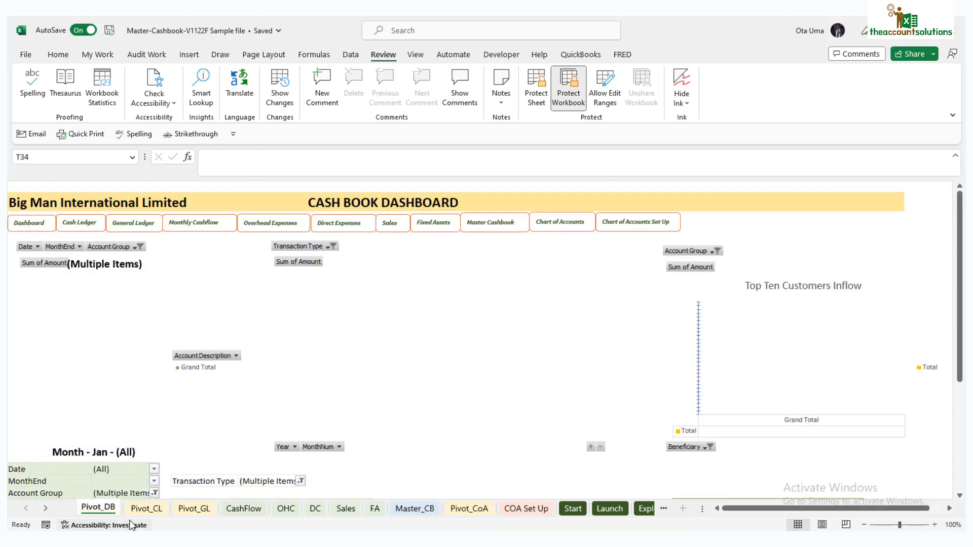
click(193, 508)
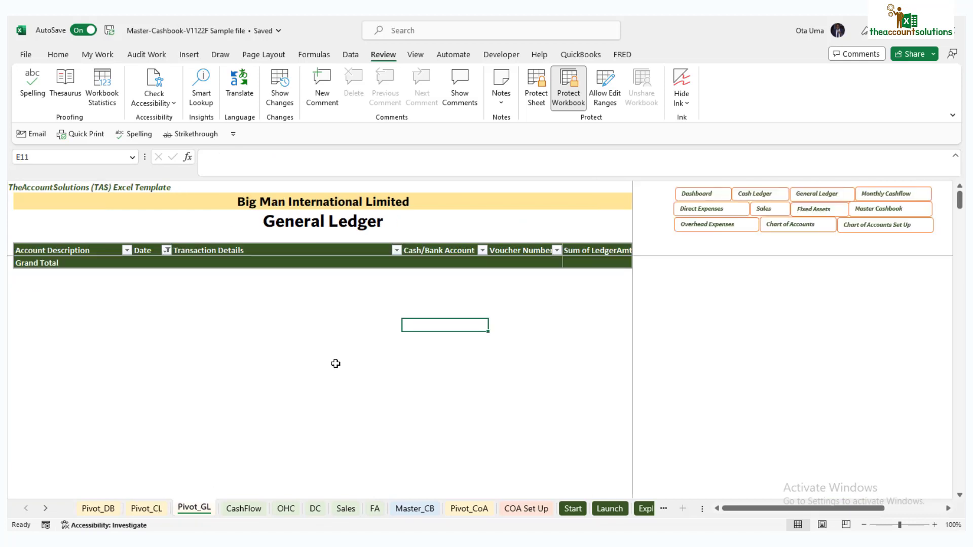
click(146, 508)
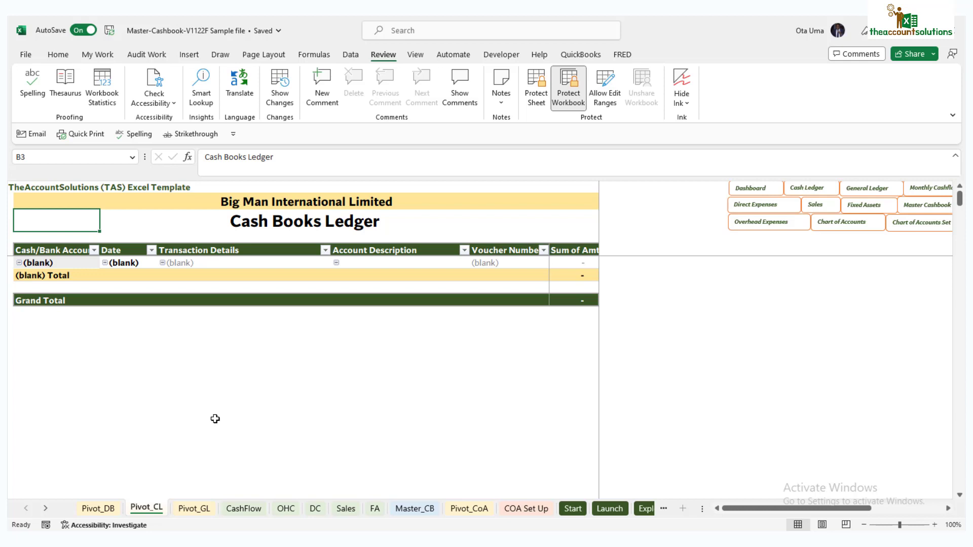
mouse_move(213, 425)
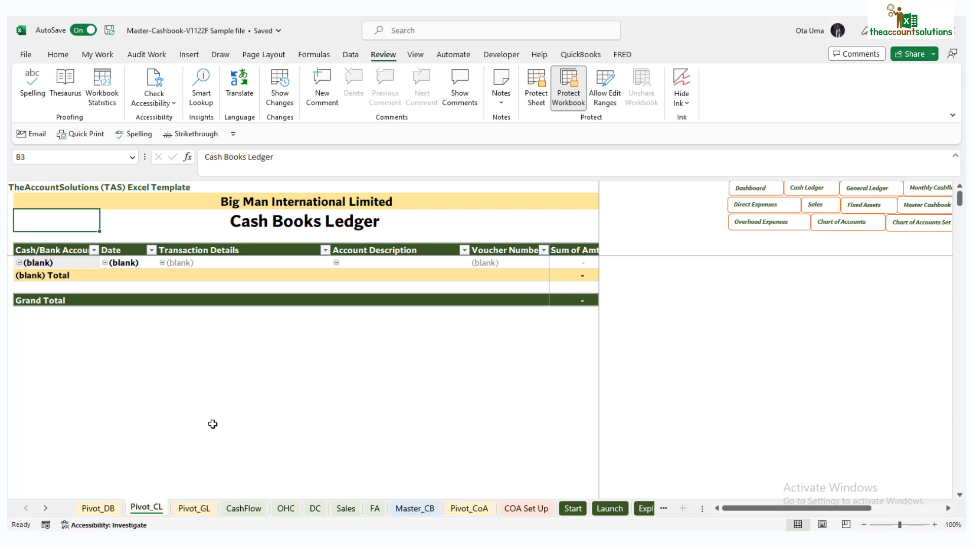
mouse_move(424, 528)
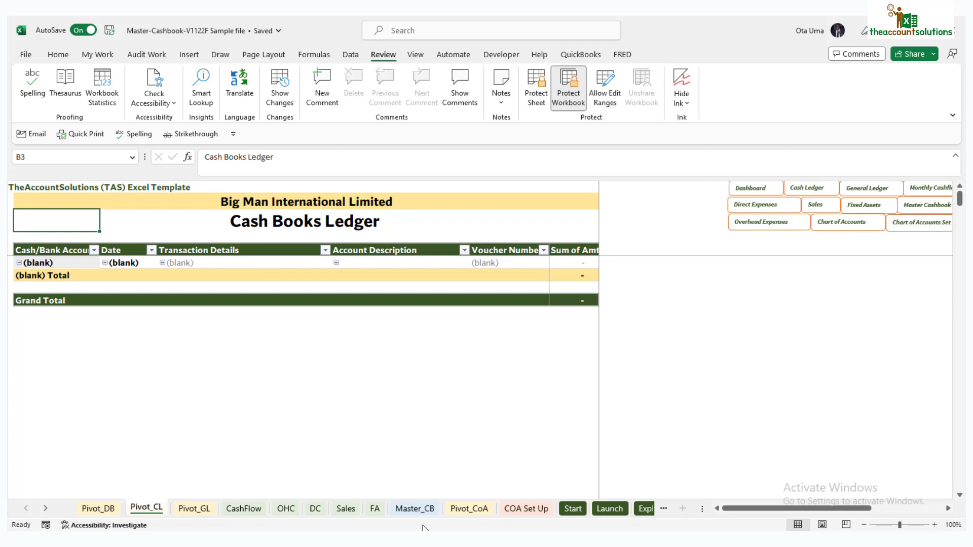
click(415, 508)
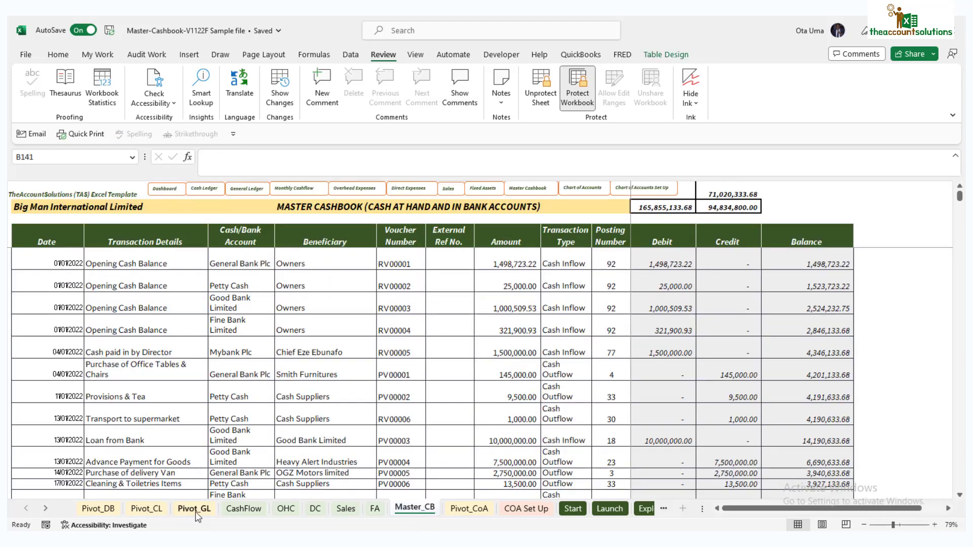
click(146, 508)
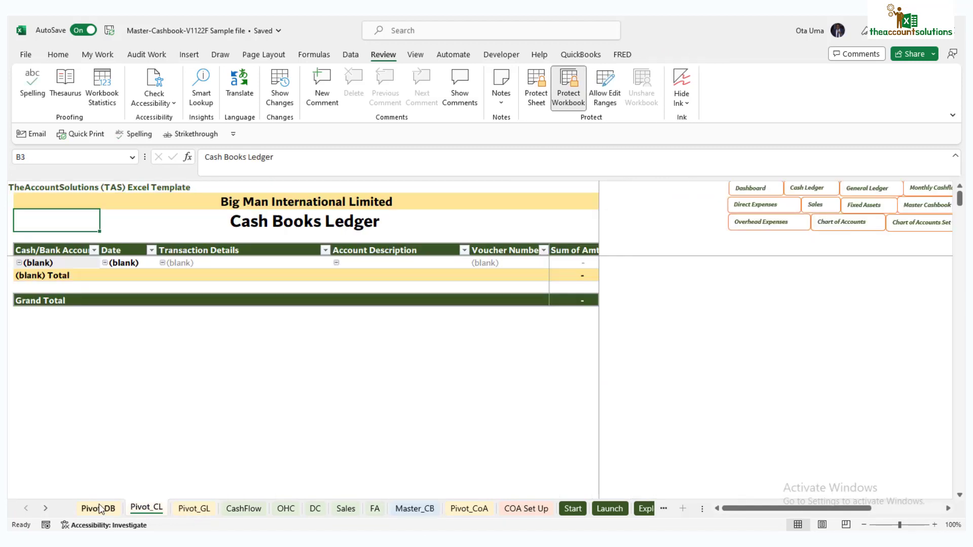
click(195, 508)
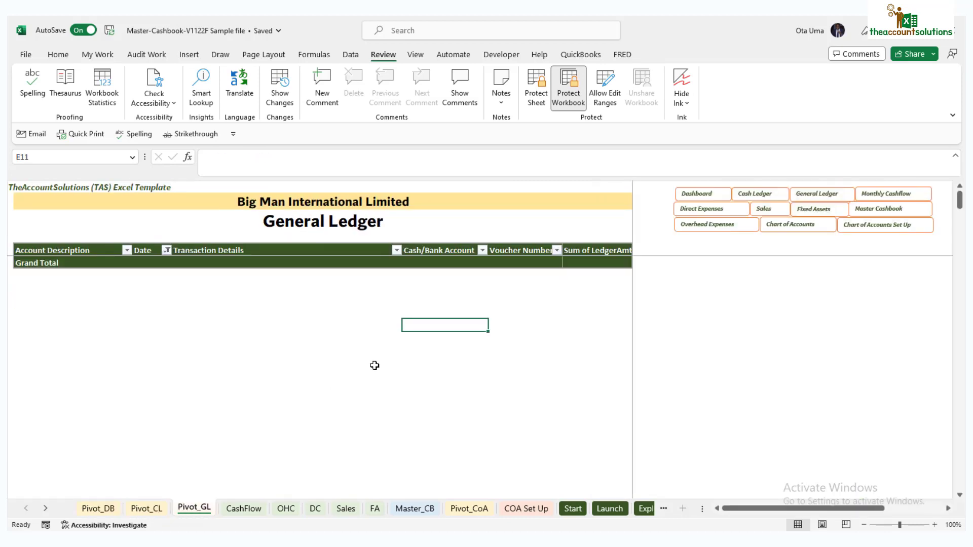
mouse_move(435, 490)
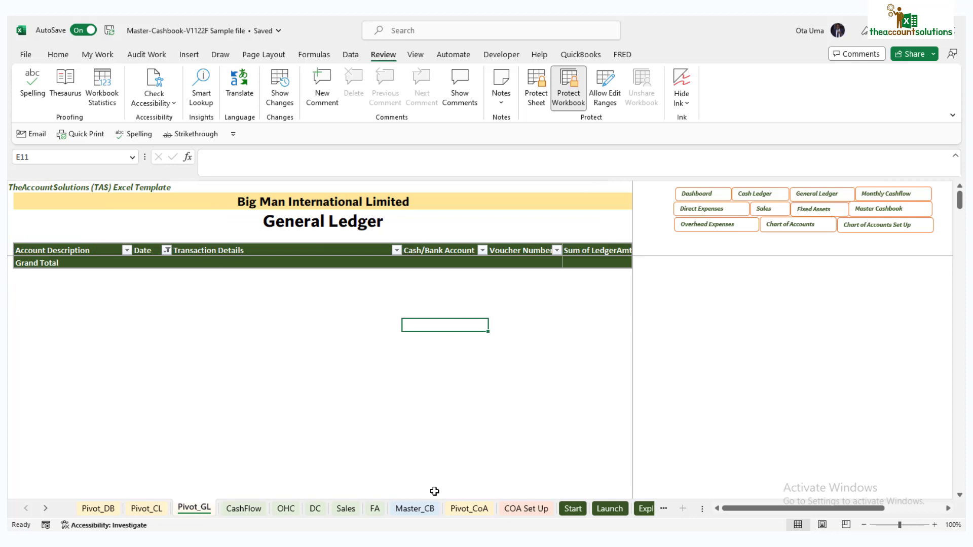
click(415, 508)
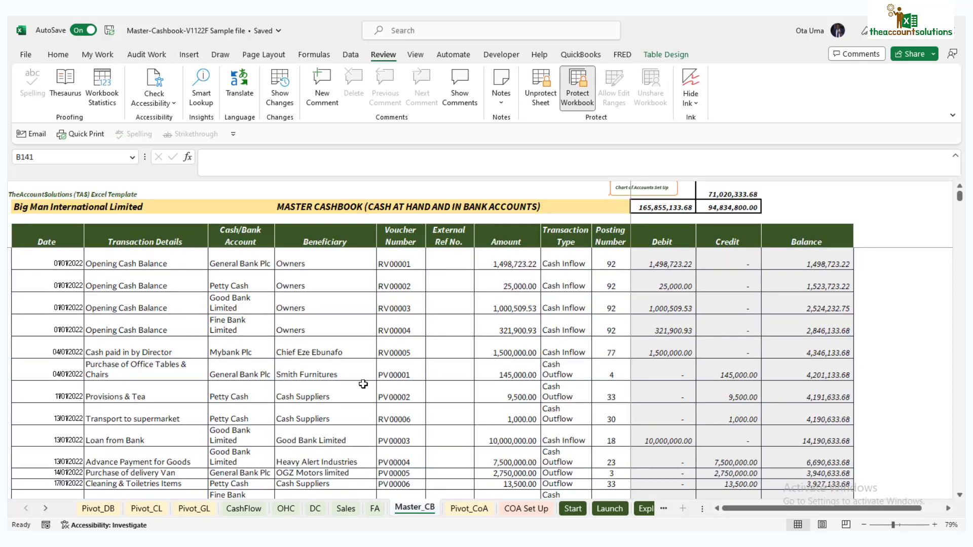
click(194, 508)
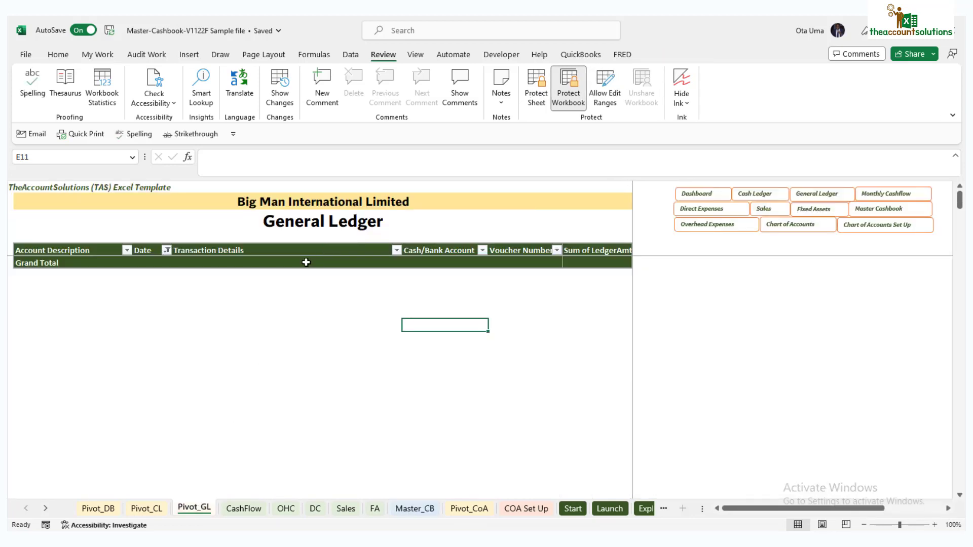
Refresh the General Ledger pivot, then glance at the dashboard pivot and Master Cashbook sheets before returning.
right_click(306, 263)
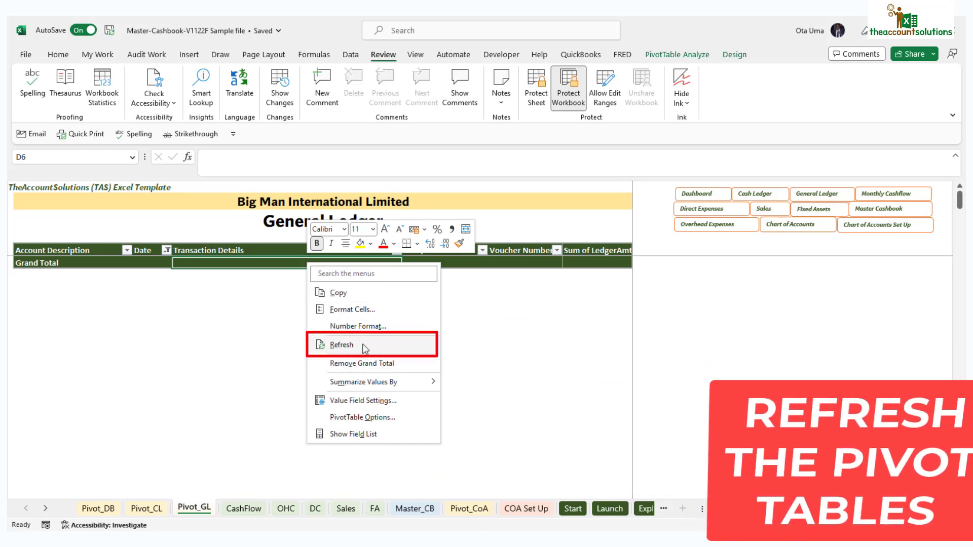
click(341, 345)
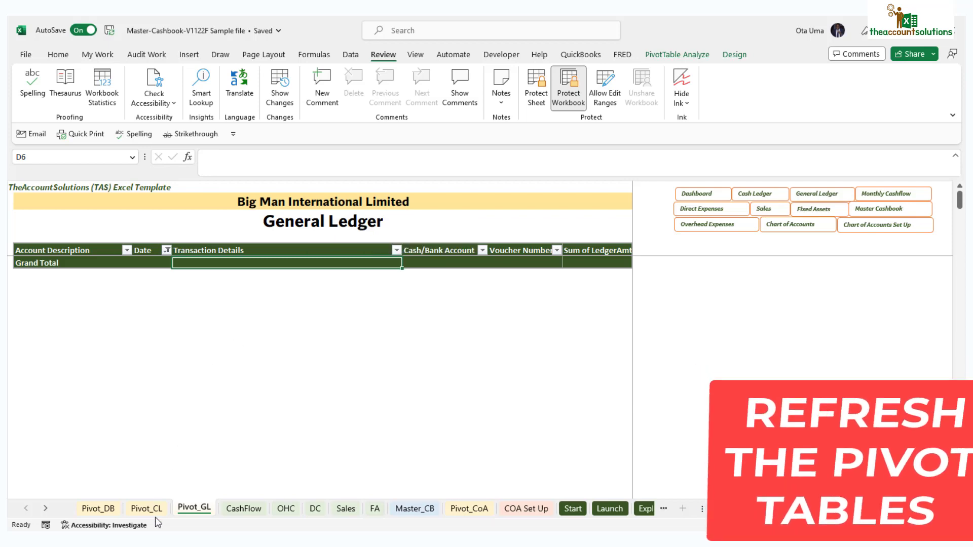
click(98, 507)
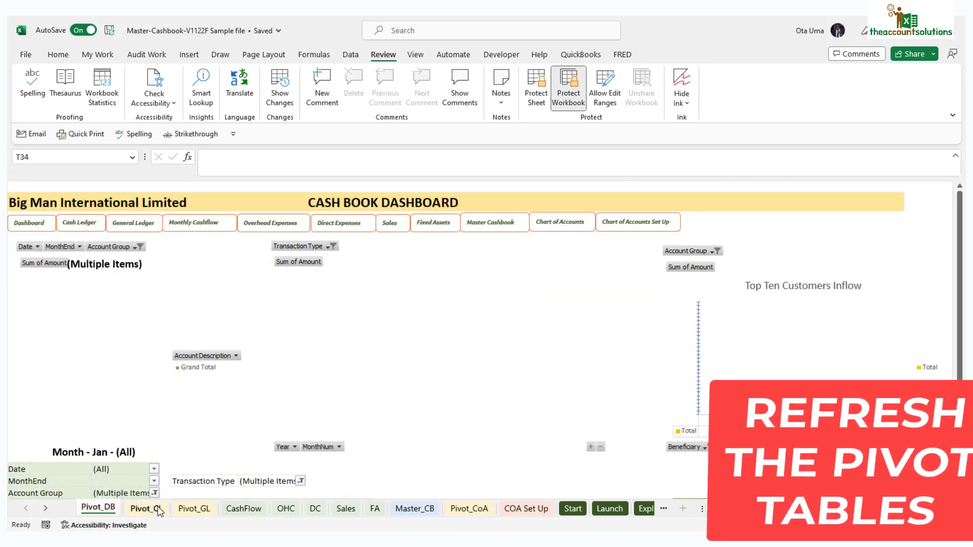
click(415, 508)
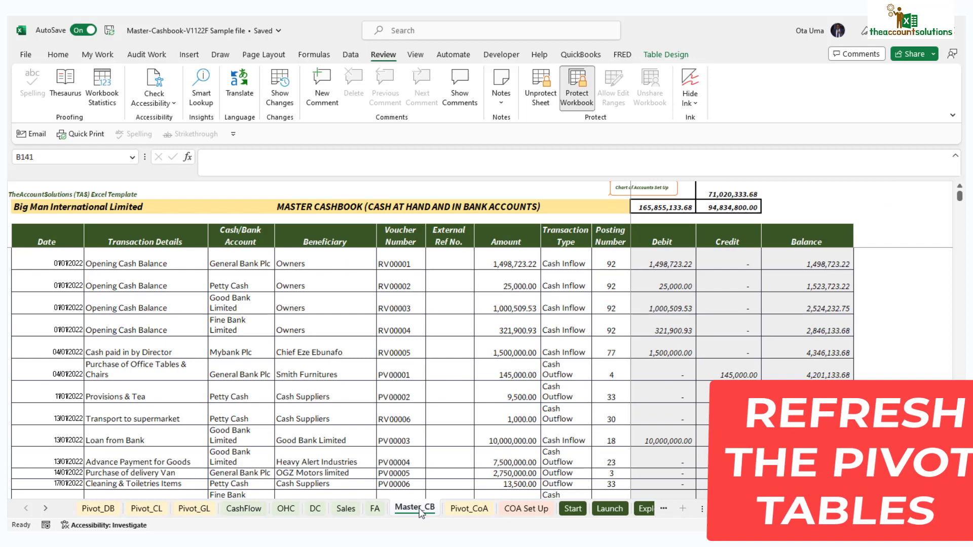
click(195, 508)
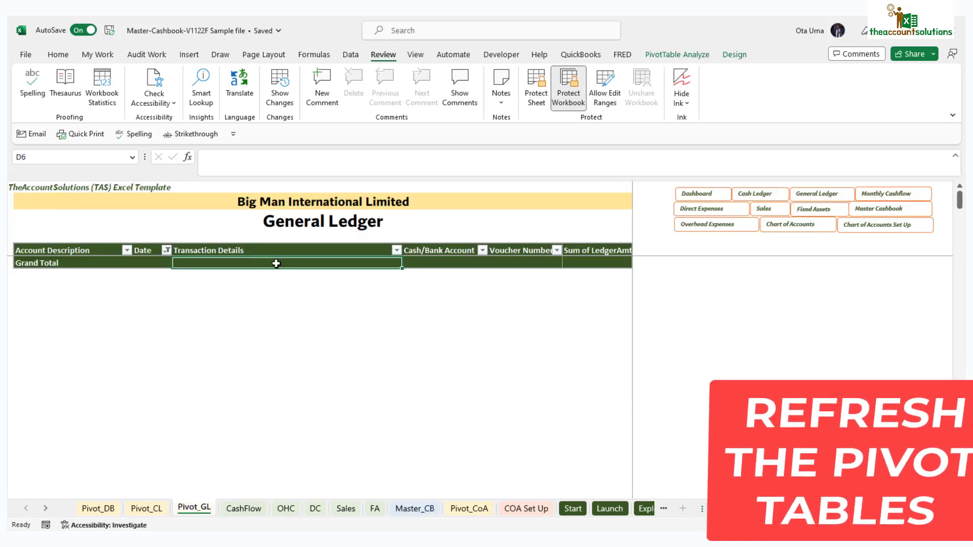
Refresh the General Ledger pivot again so Bank Loan, Computer Accessories and Contra Account entries appear.
right_click(276, 263)
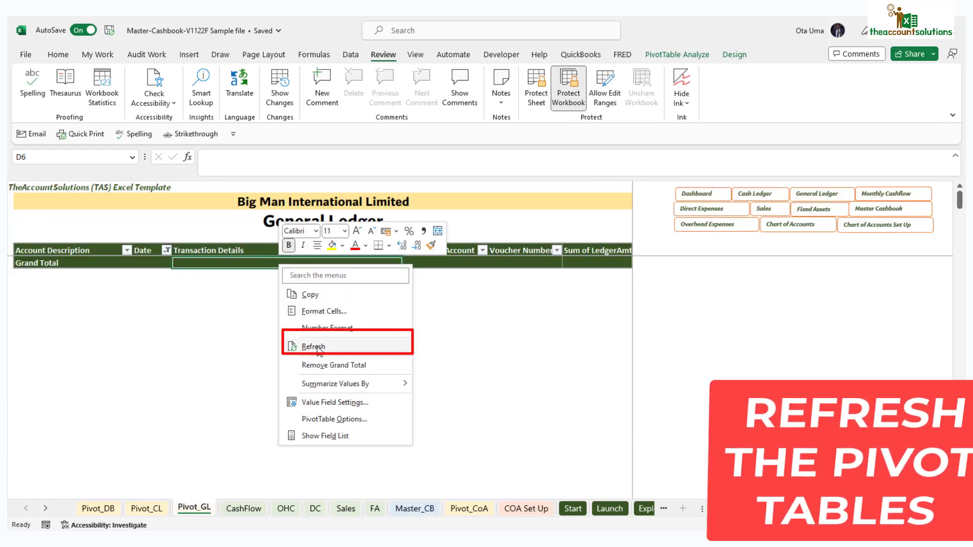
click(315, 346)
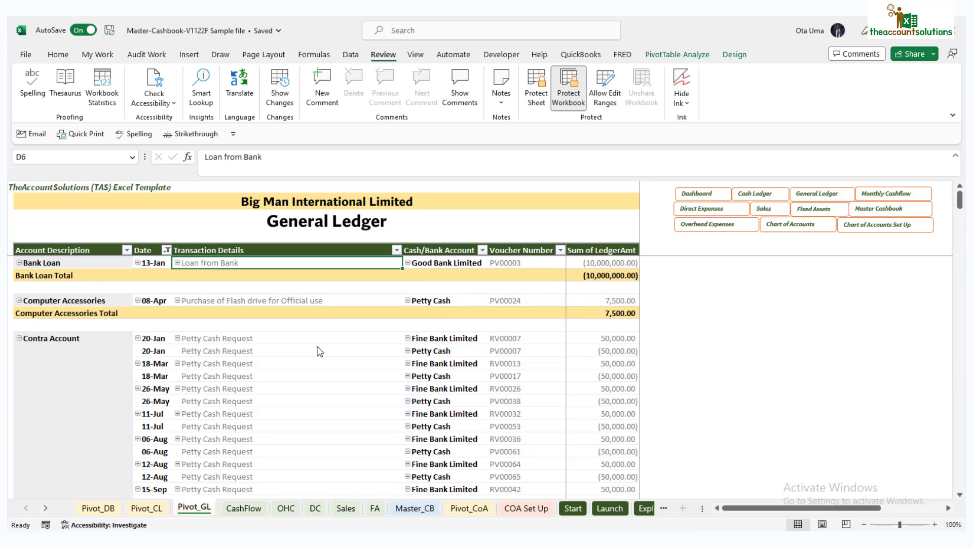
mouse_move(335, 358)
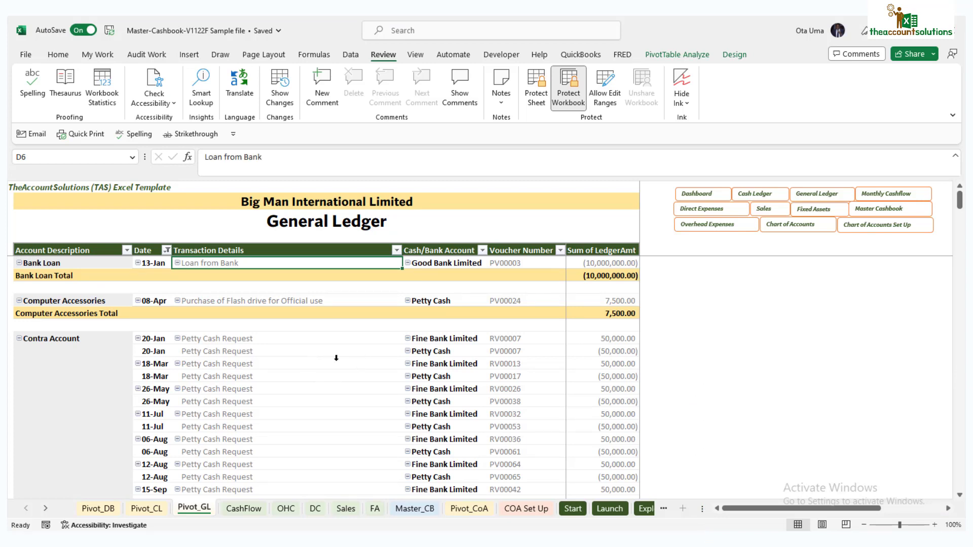
mouse_move(308, 237)
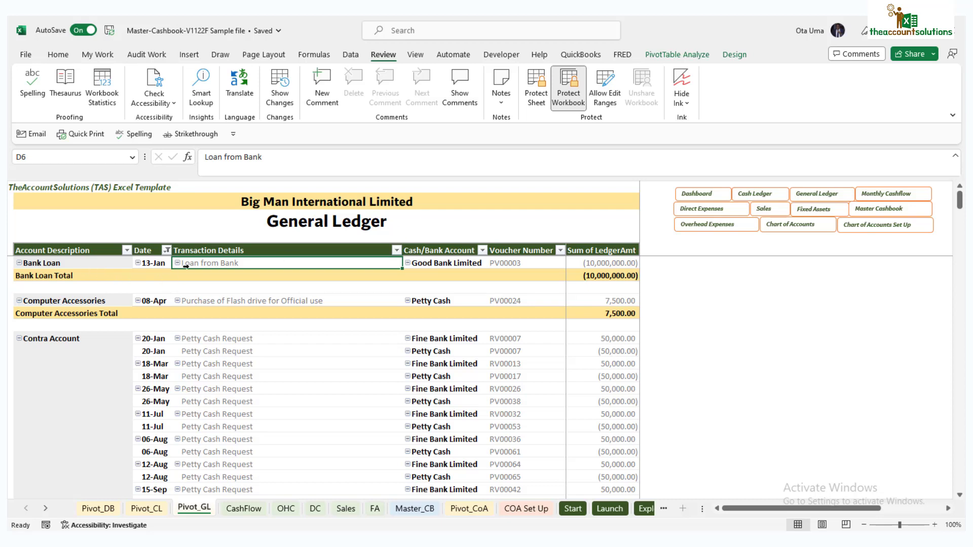
mouse_move(441, 262)
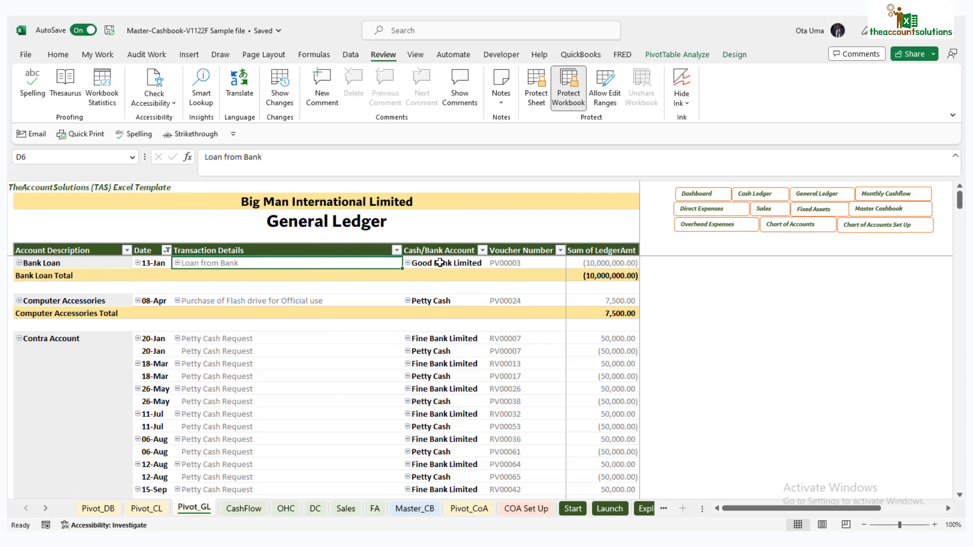
mouse_move(580, 263)
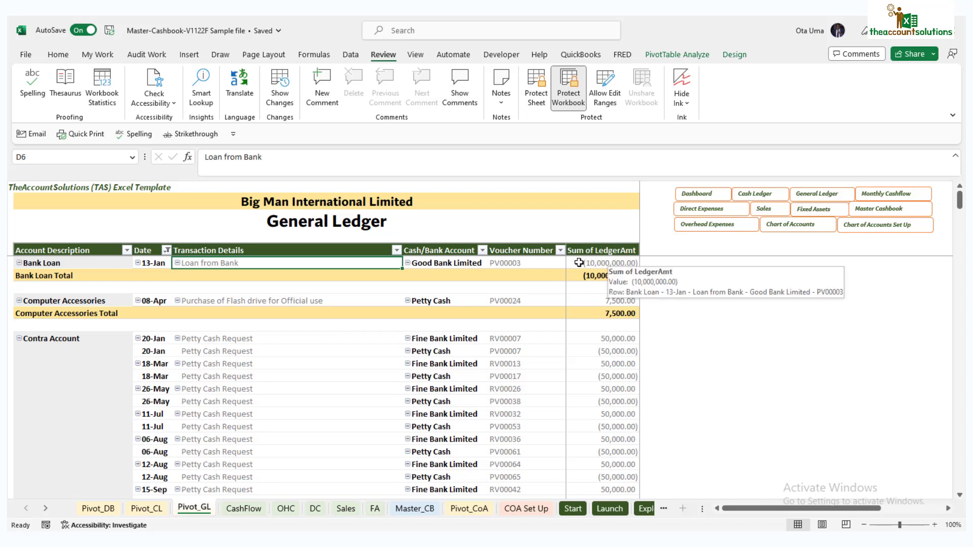
mouse_move(505, 263)
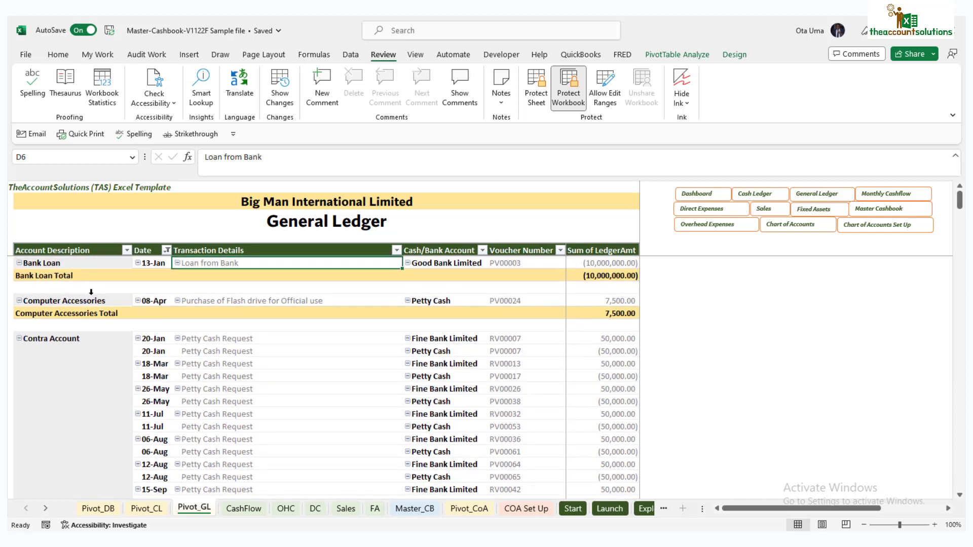
mouse_move(336, 301)
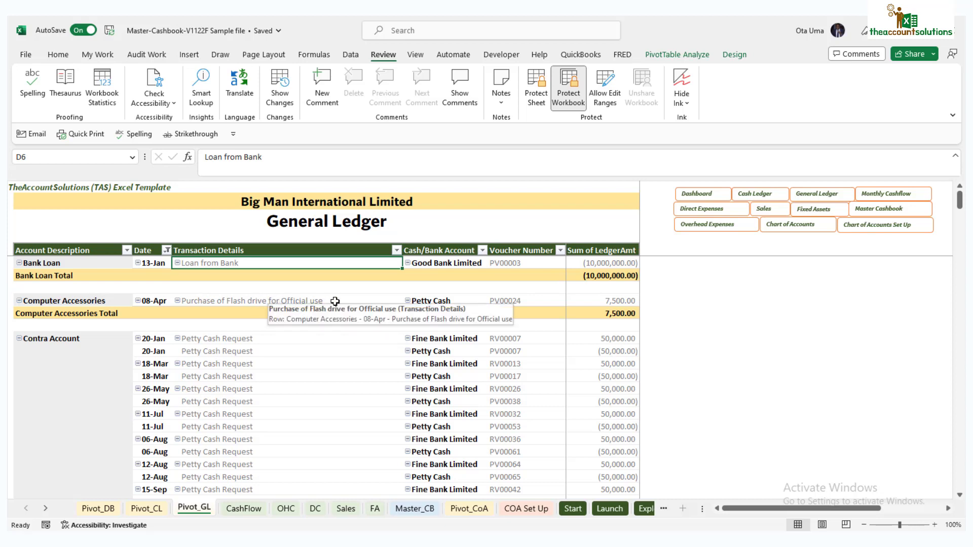
mouse_move(427, 316)
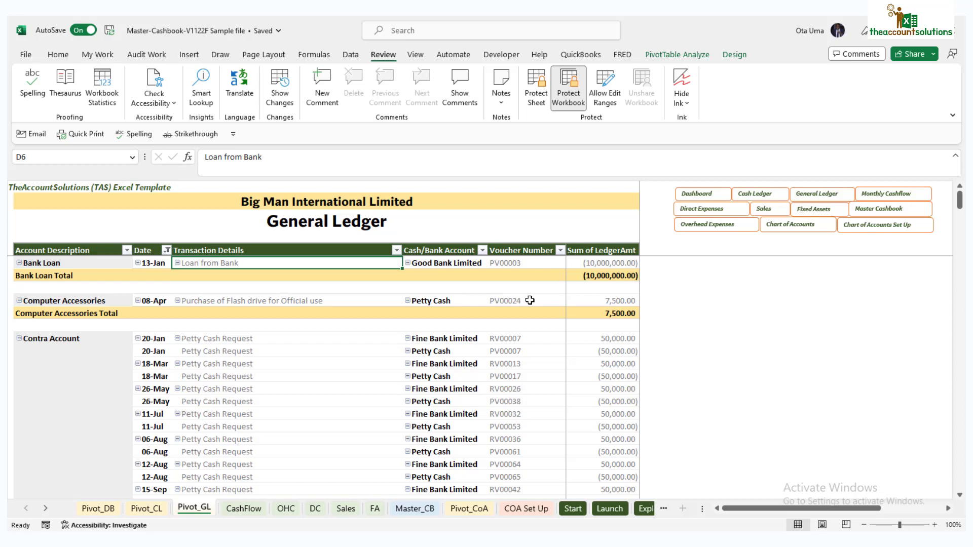
Scroll the General Ledger accounts down to the (71,020,333.68) Grand Total, then move to the Cash Books Ledger sheet.
scroll(down, 3)
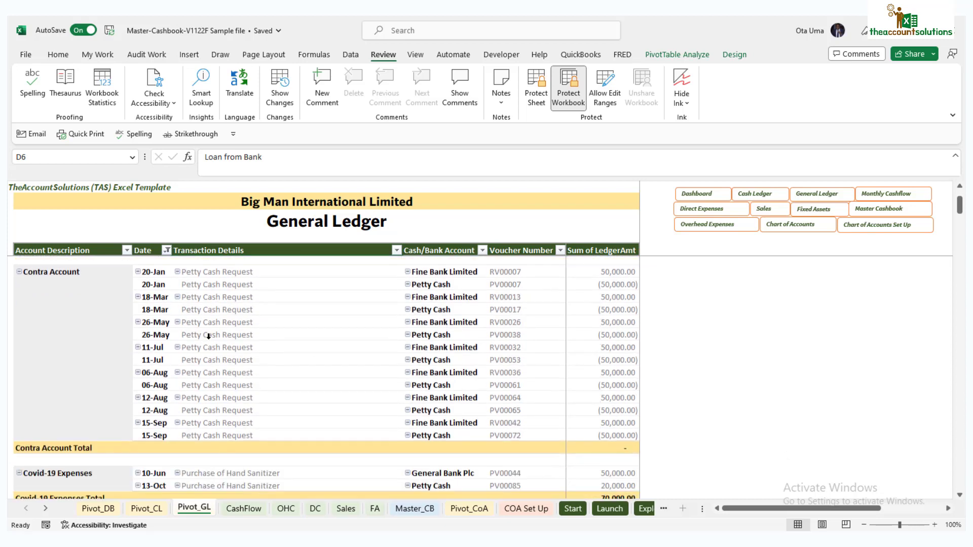
scroll(down, 3)
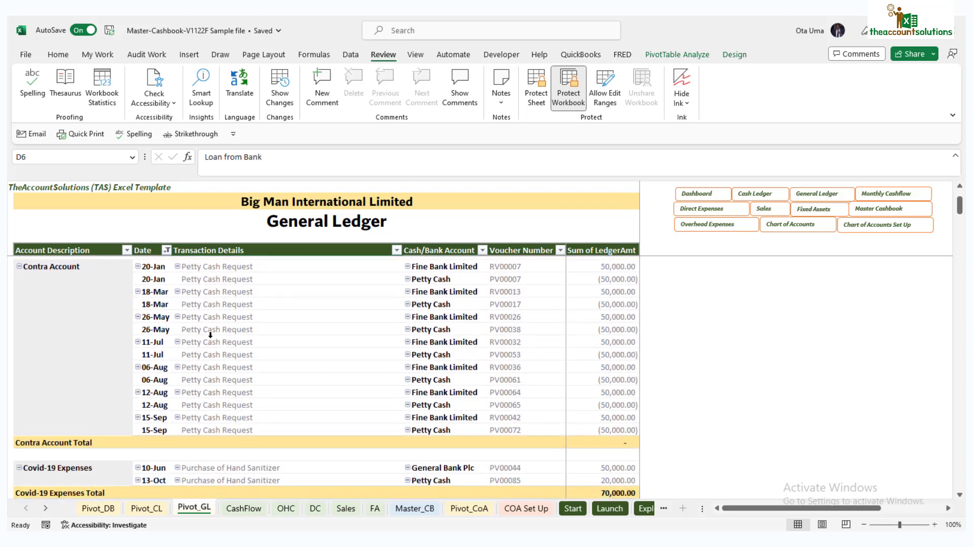
mouse_move(236, 433)
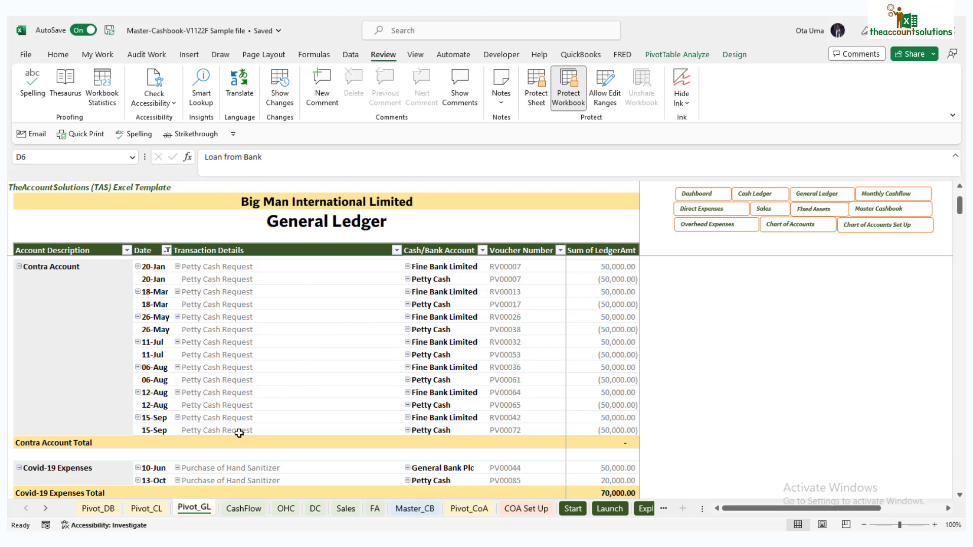
mouse_move(401, 393)
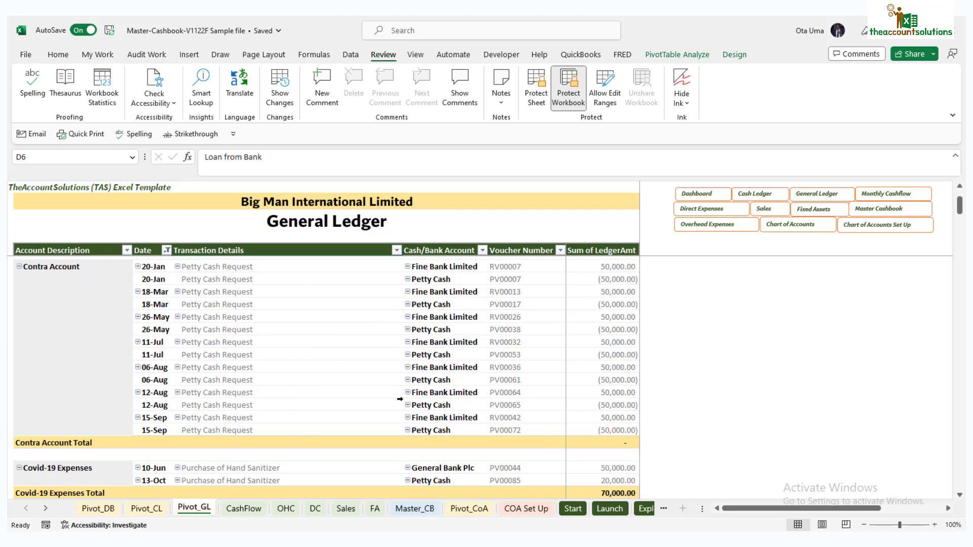
scroll(up, 3)
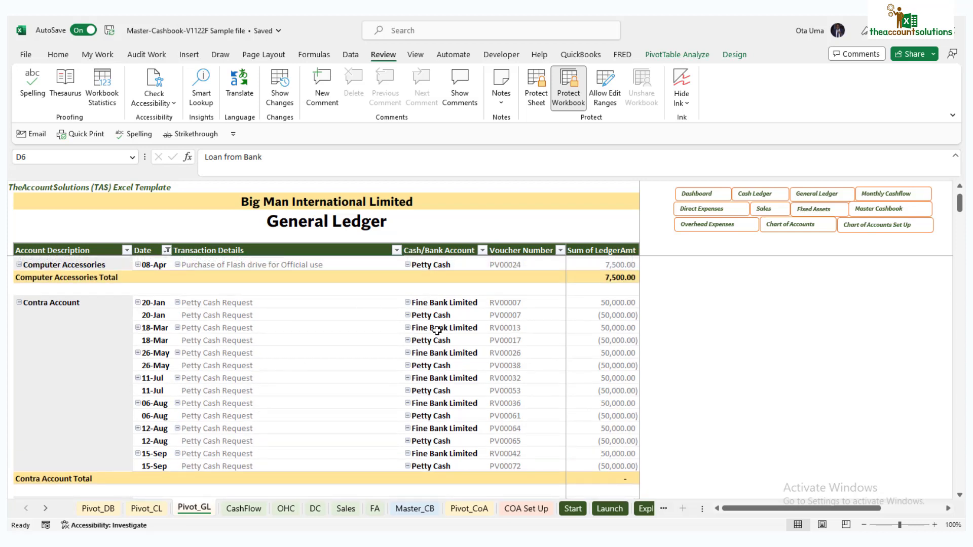
mouse_move(341, 360)
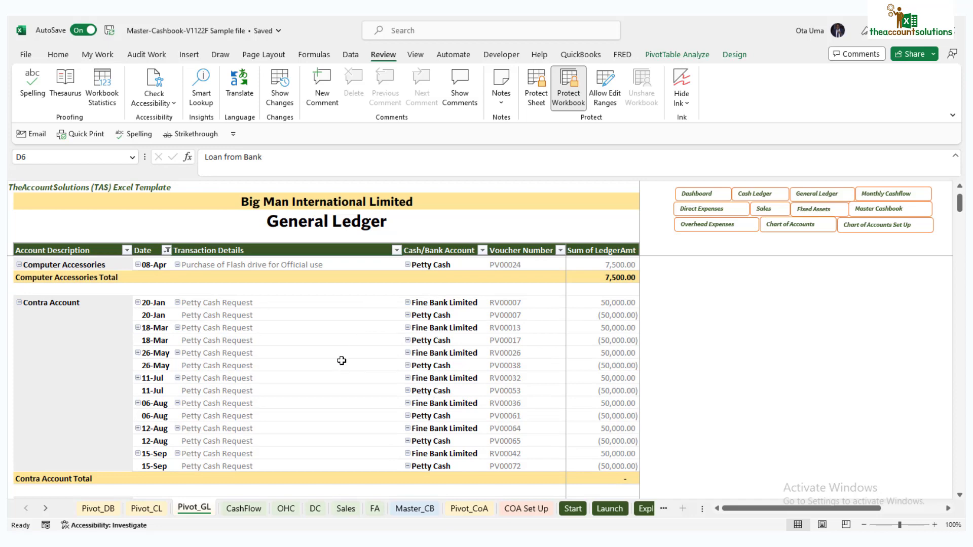
scroll(down, 3)
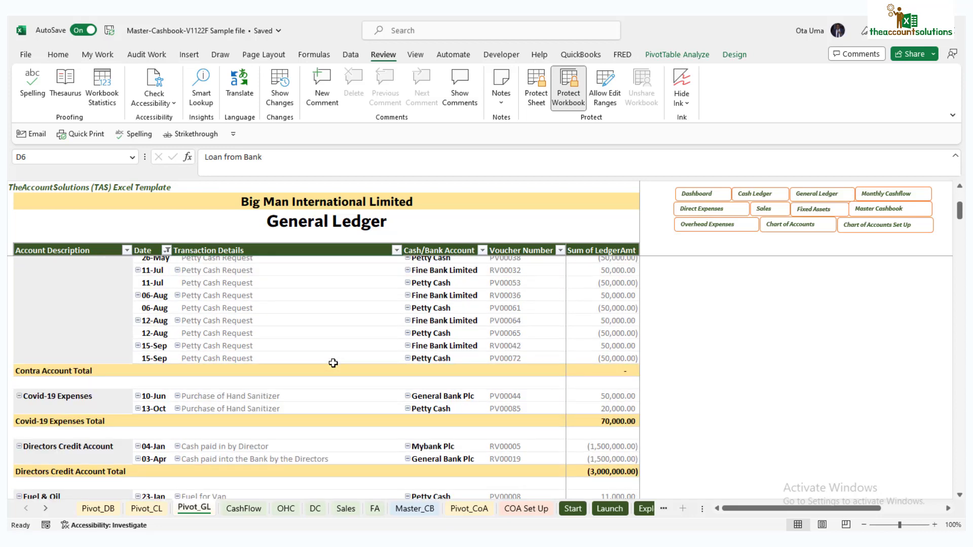
scroll(down, 3)
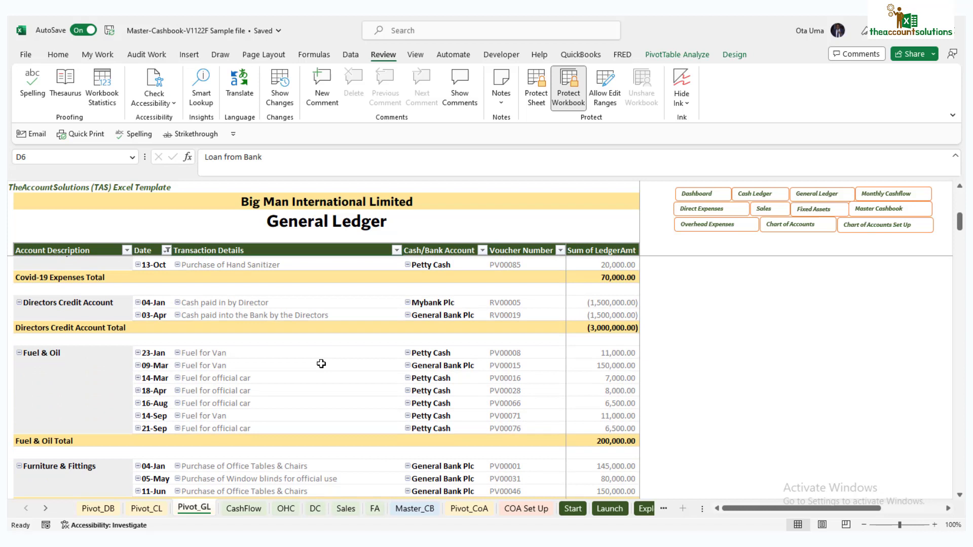
mouse_move(151, 344)
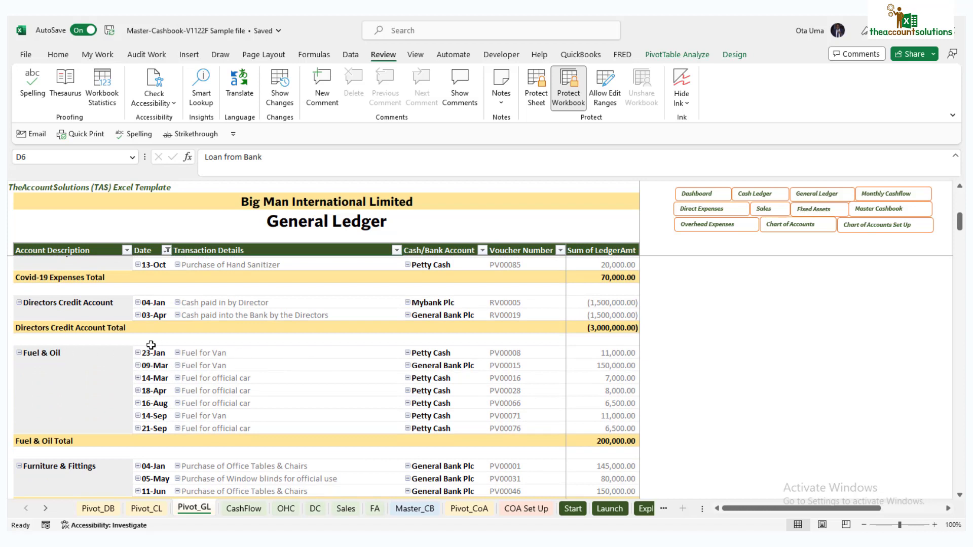
mouse_move(254, 357)
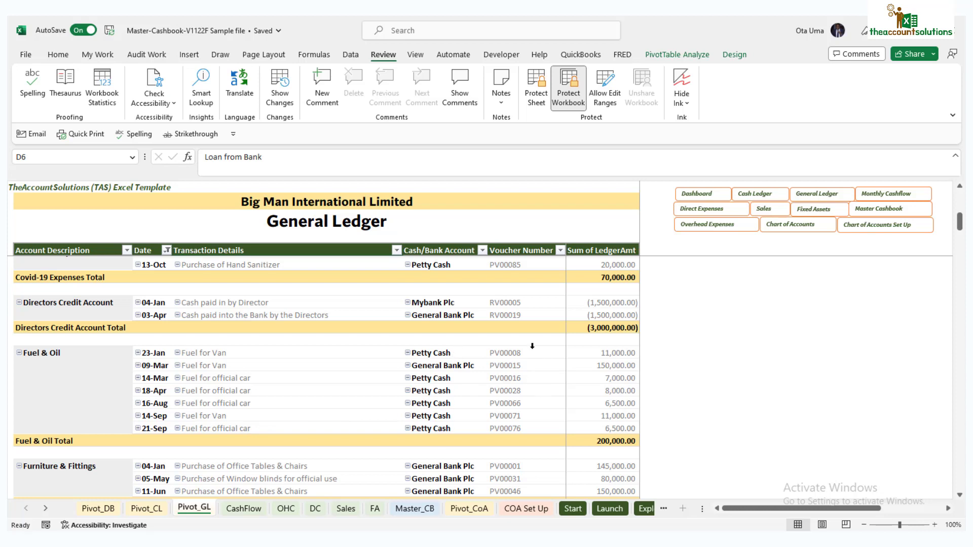
mouse_move(593, 438)
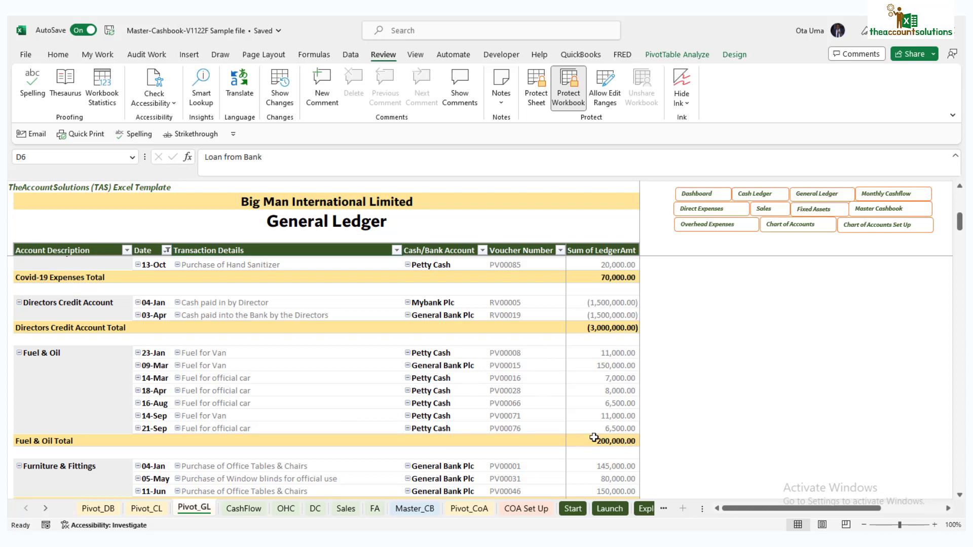
mouse_move(565, 313)
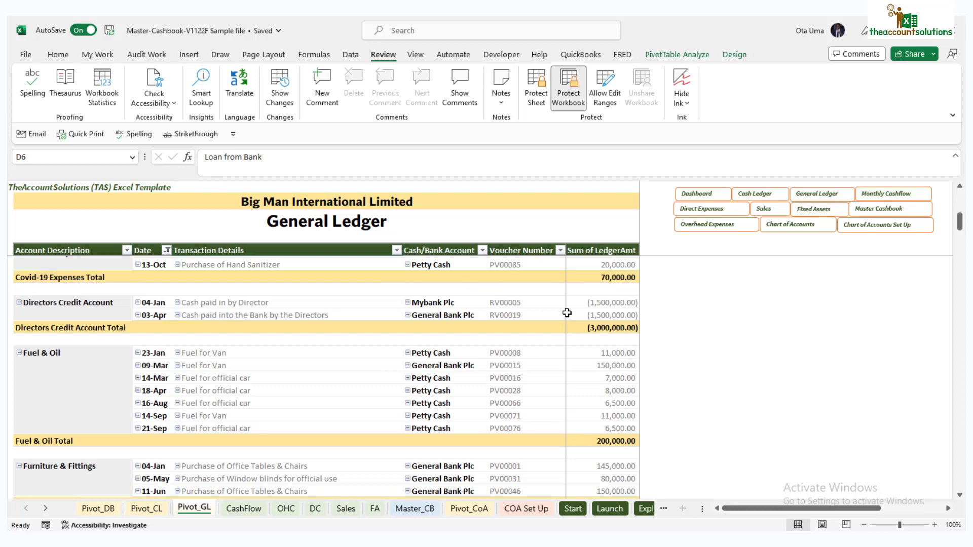
mouse_move(598, 423)
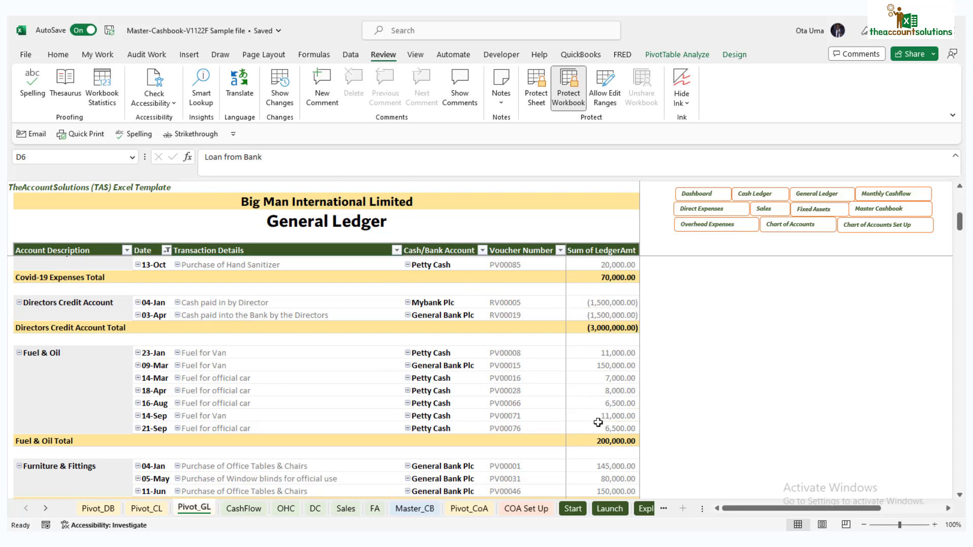
scroll(down, 3)
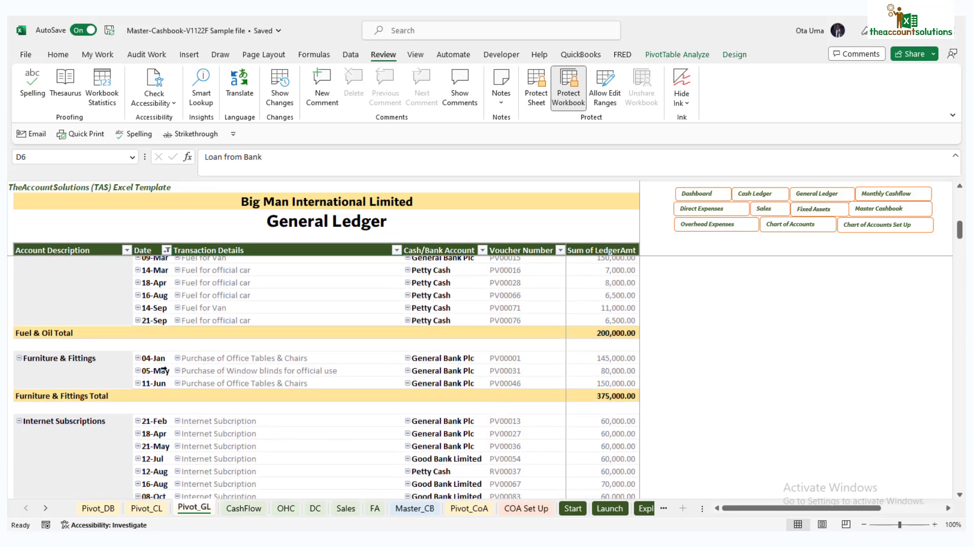
scroll(down, 3)
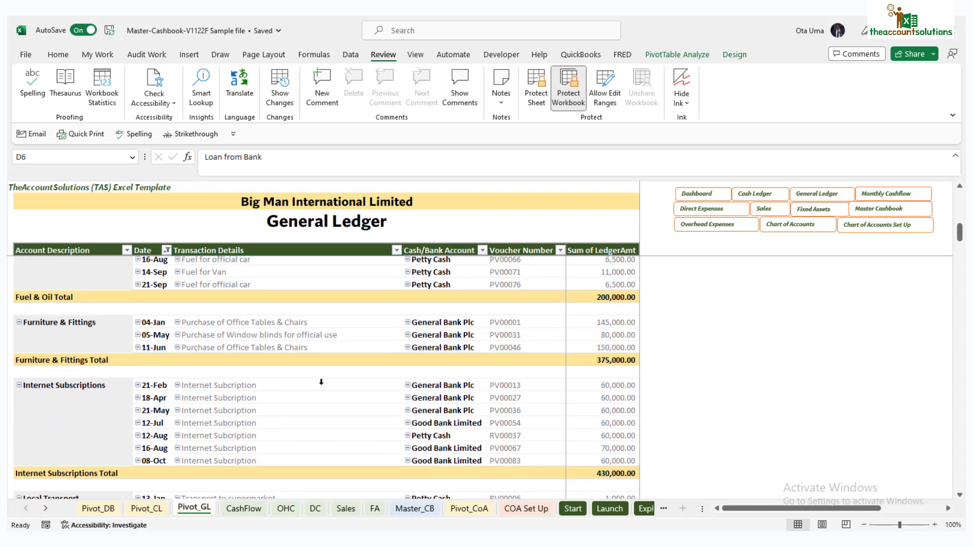
scroll(down, 3)
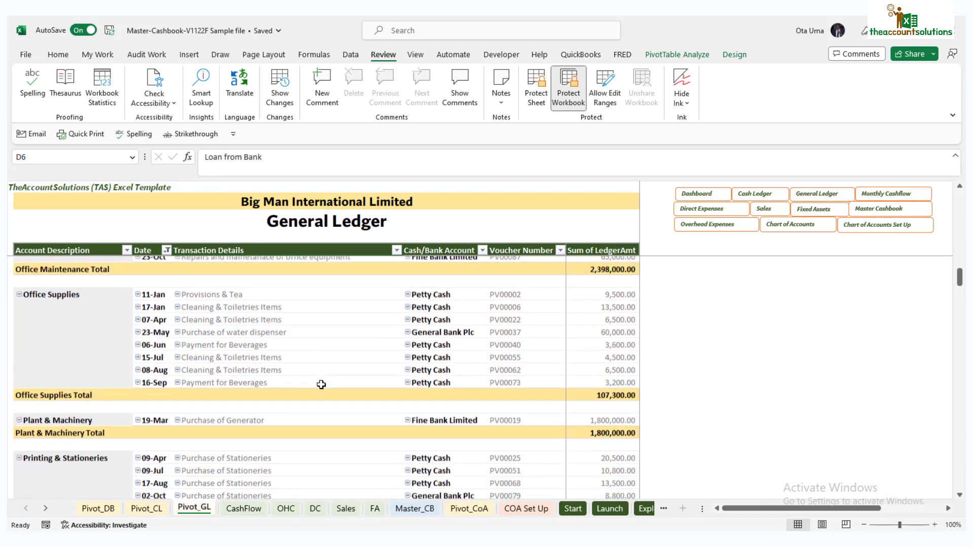
scroll(down, 3)
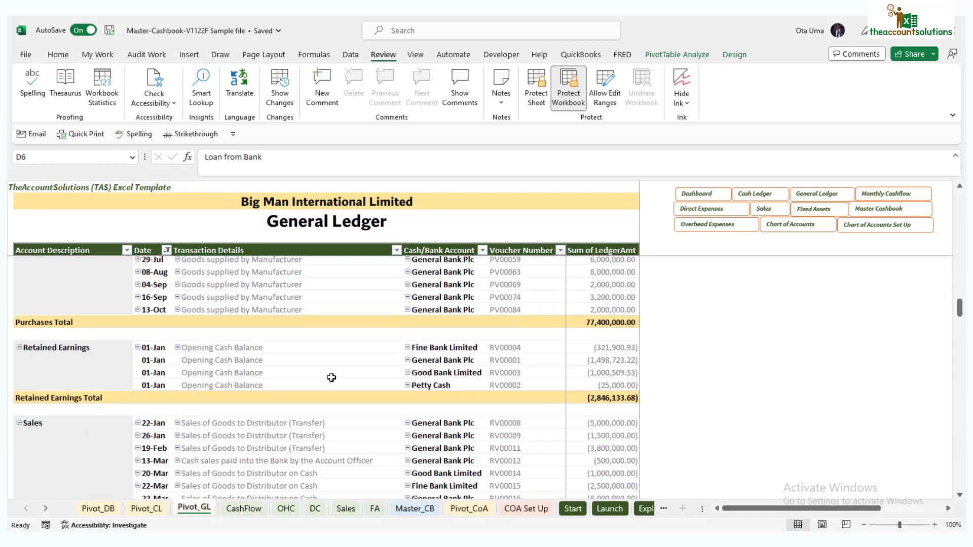
scroll(down, 3)
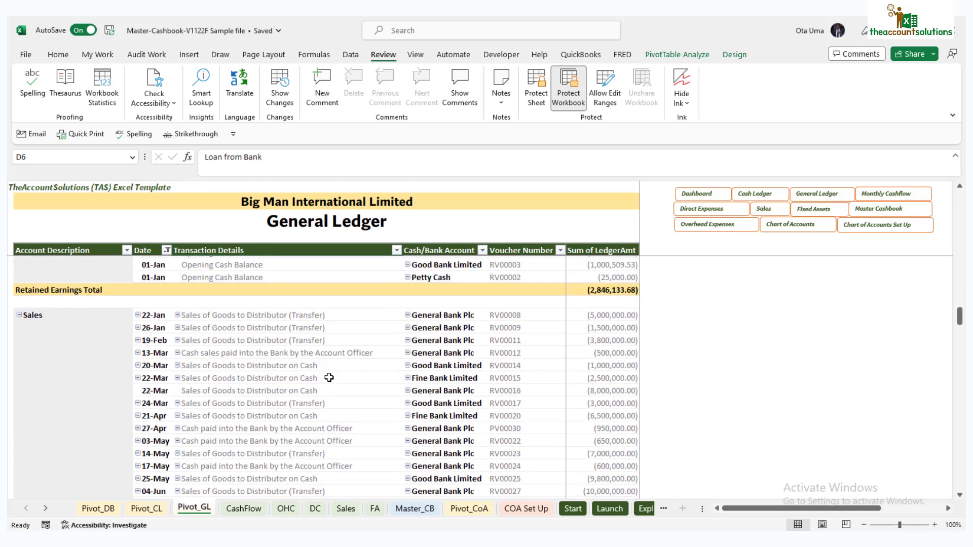
scroll(down, 3)
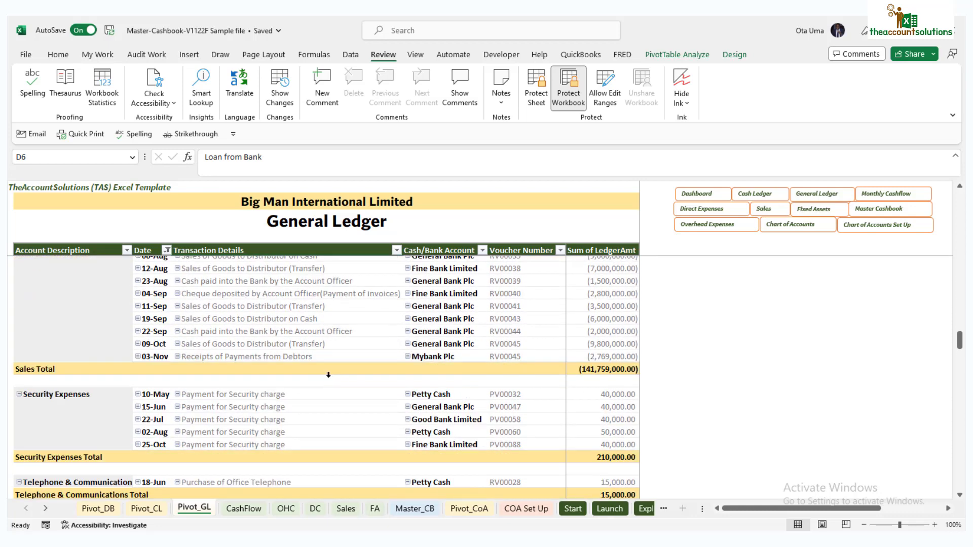
scroll(down, 3)
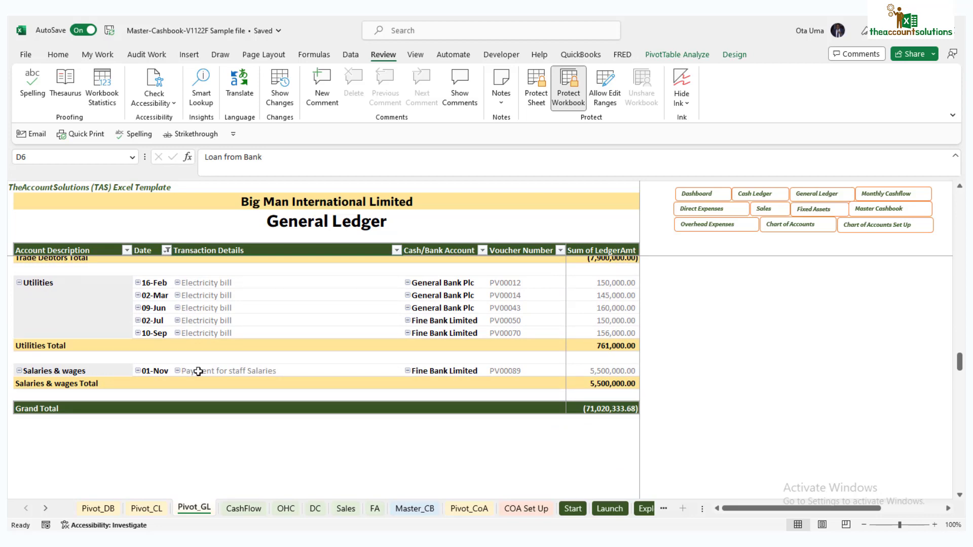
click(146, 508)
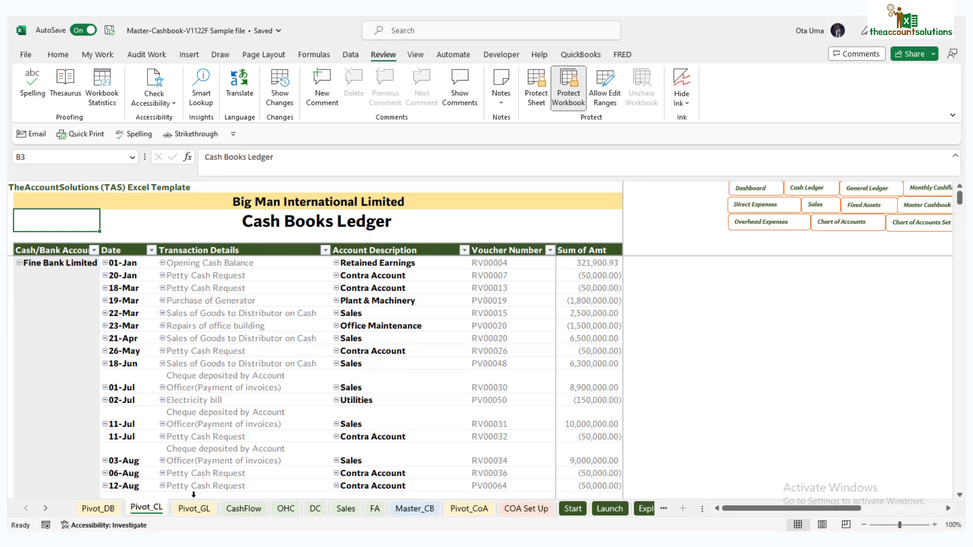
Revisit the General Ledger sheet briefly, then return to the Pivot_CL sheet listing Fine Bank Limited entries.
click(194, 509)
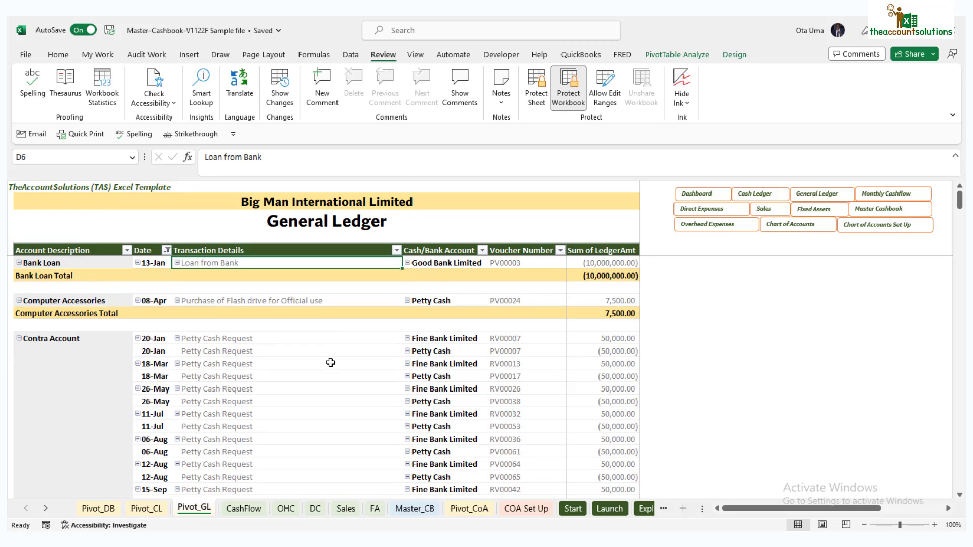
mouse_move(137, 510)
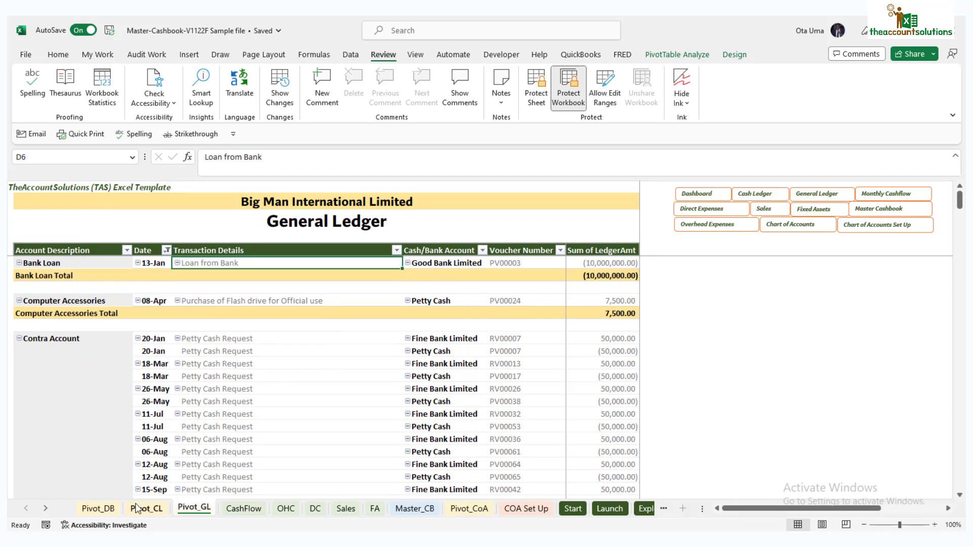
click(146, 508)
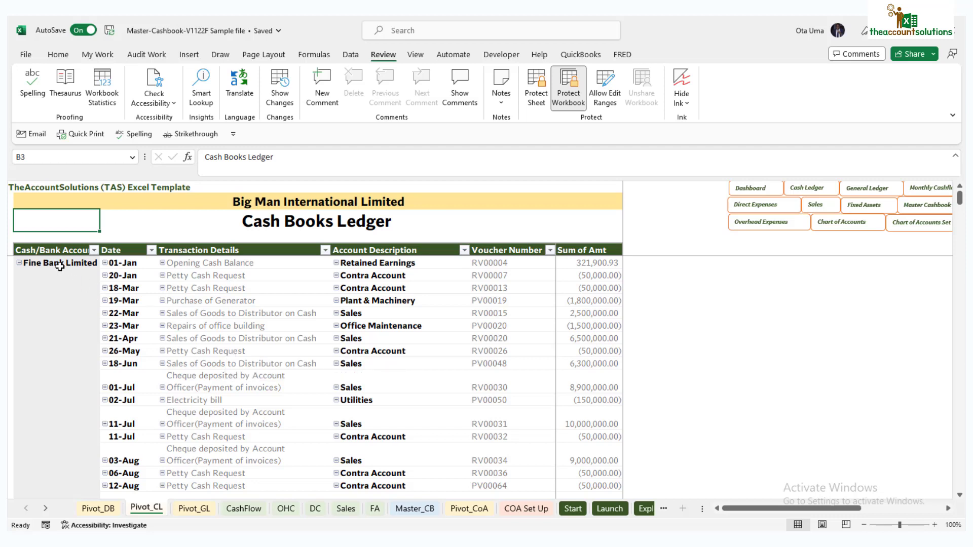
mouse_move(130, 252)
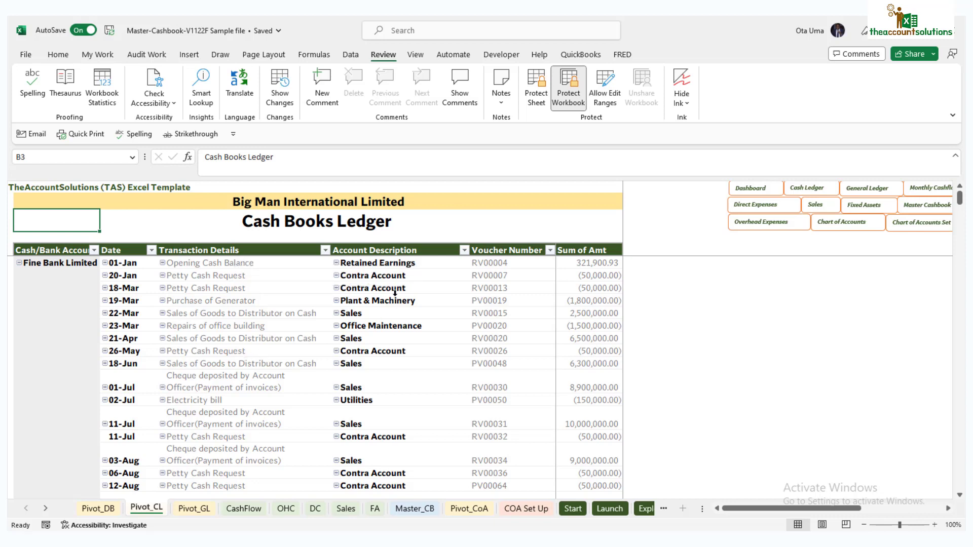
mouse_move(400, 307)
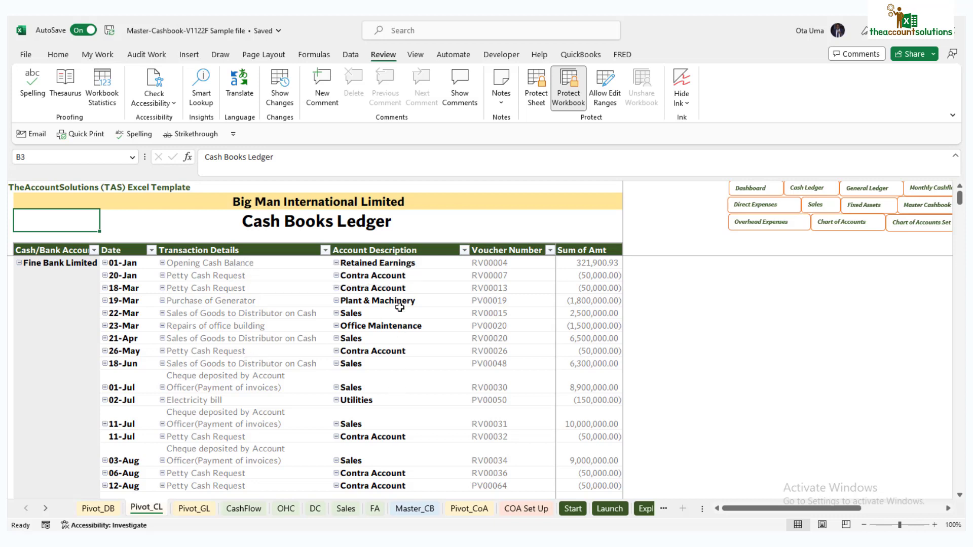
mouse_move(620, 290)
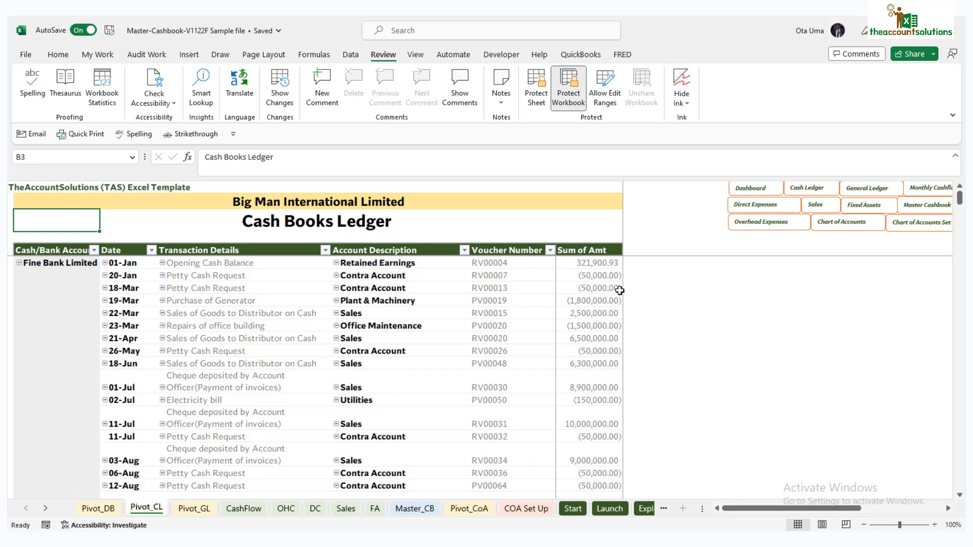
mouse_move(580, 261)
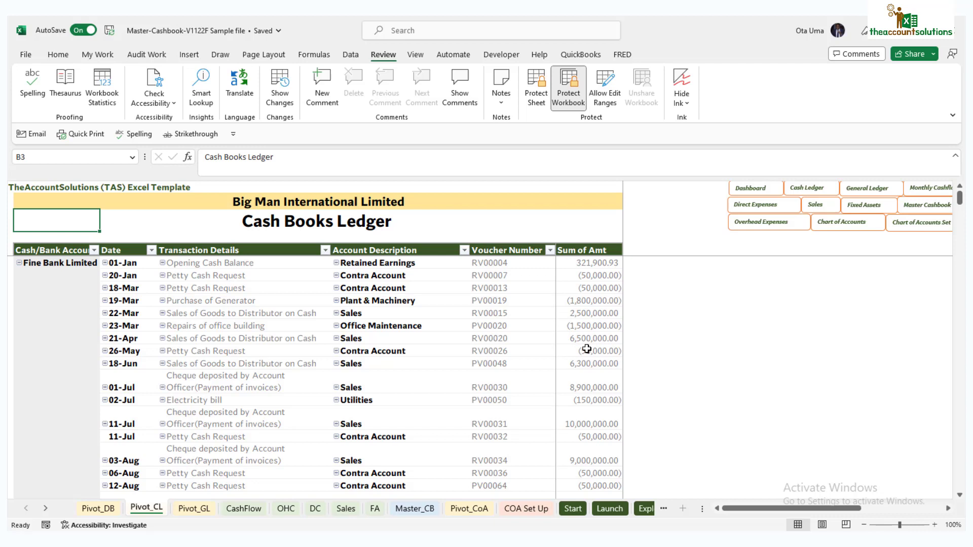
mouse_move(594, 295)
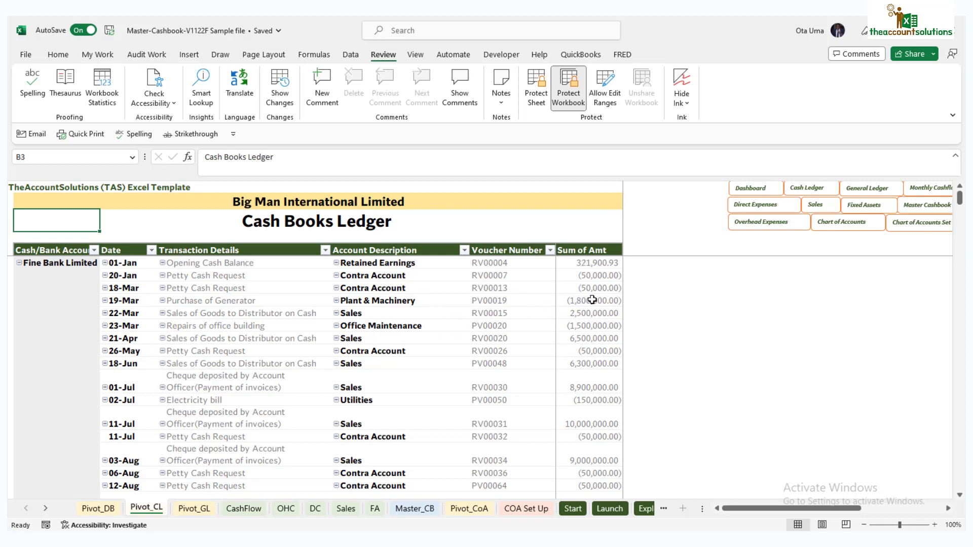
mouse_move(568, 325)
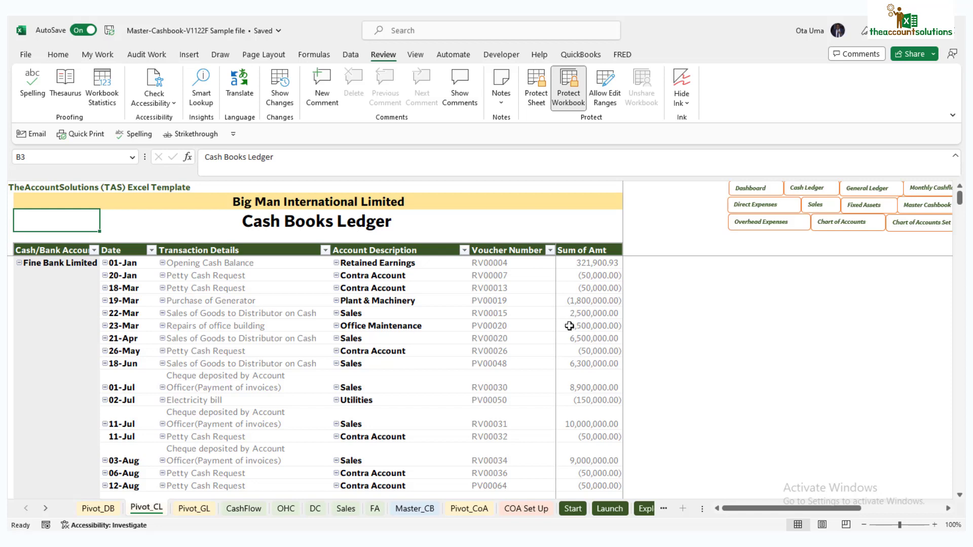
Scroll the Cash Books Ledger bank sections and select the delivery van purchase amount.
scroll(down, 3)
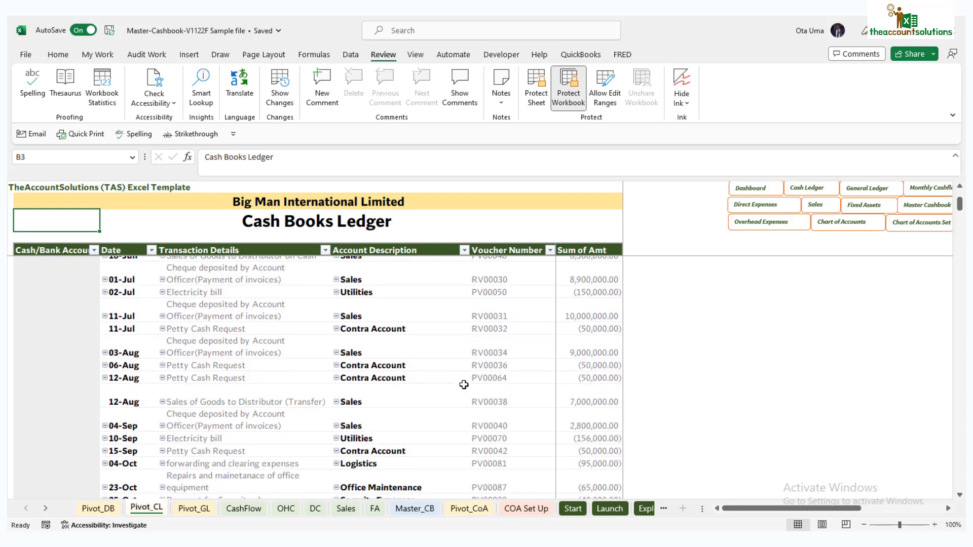
scroll(down, 3)
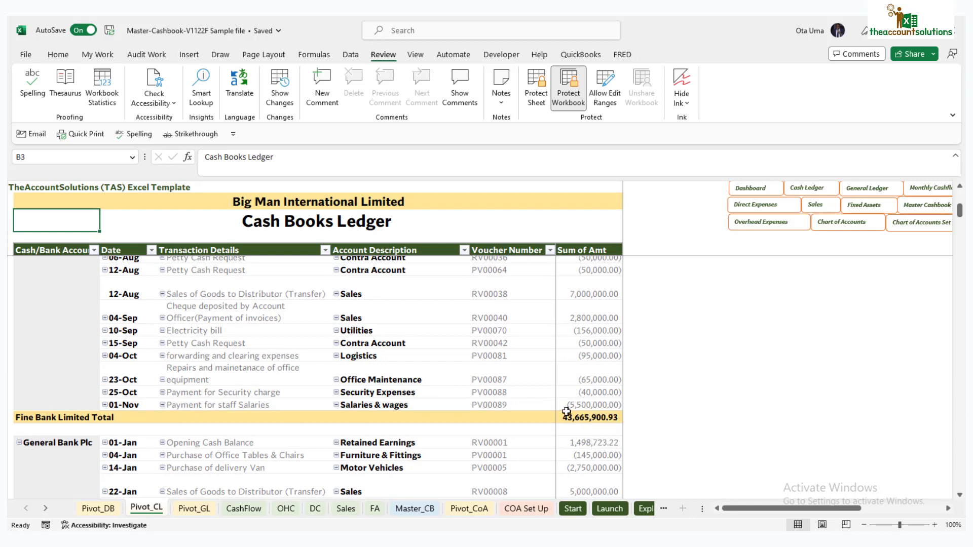
scroll(down, 3)
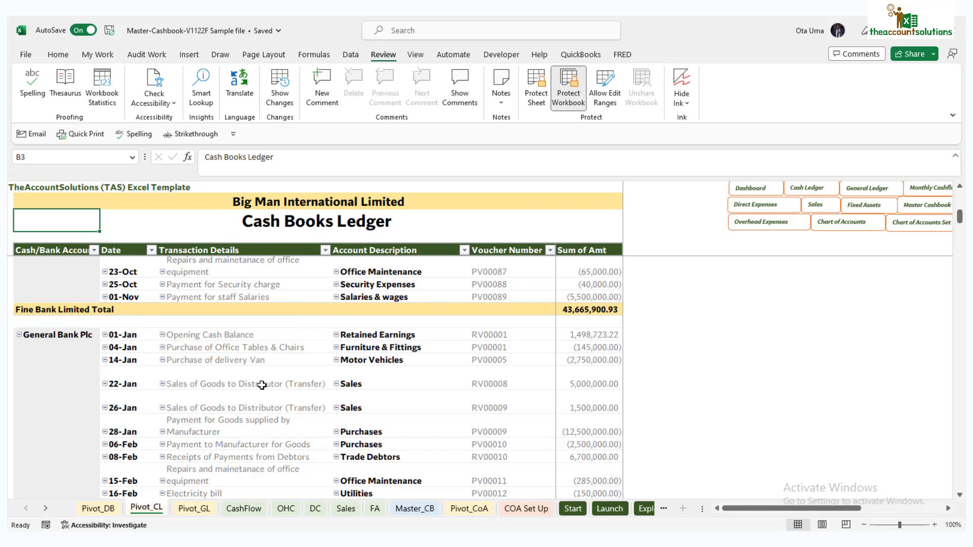
scroll(down, 3)
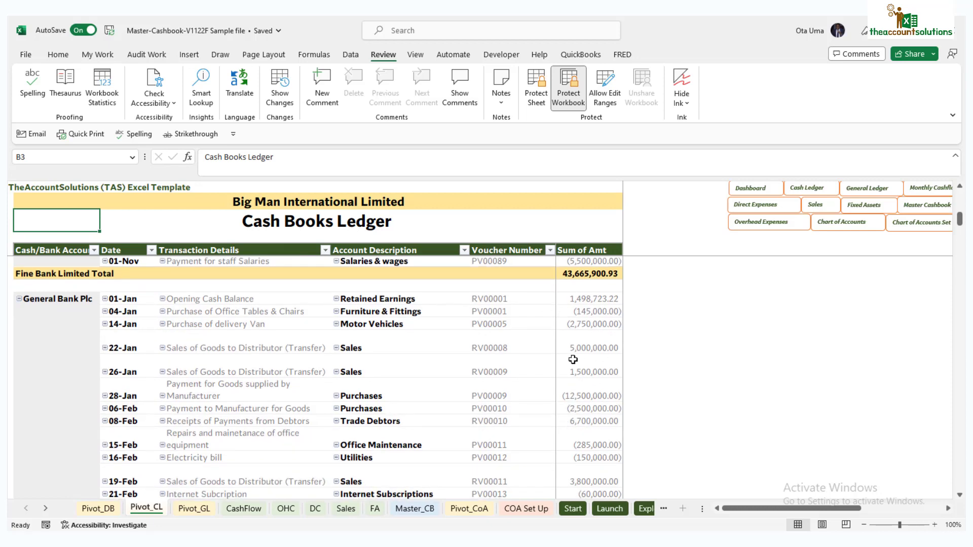
scroll(up, 3)
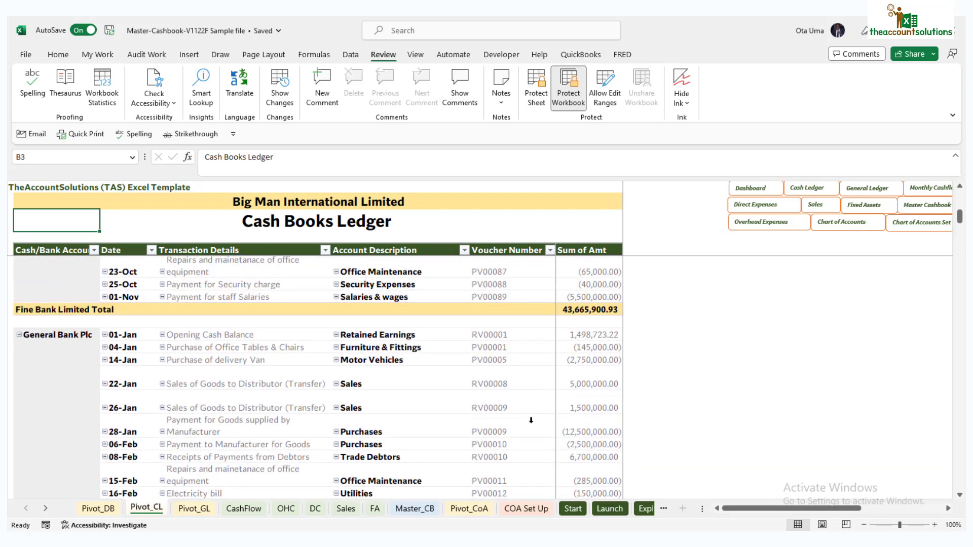
mouse_move(590, 382)
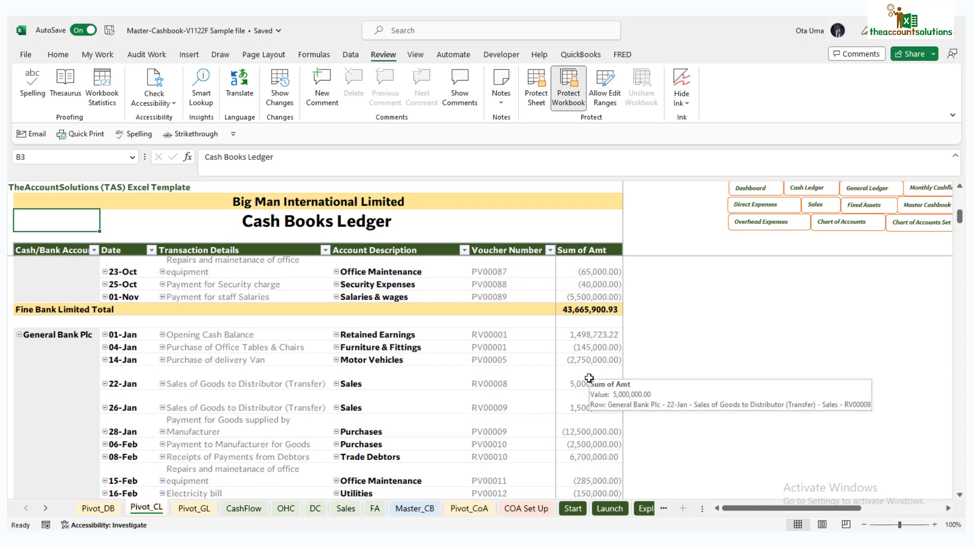
click(590, 383)
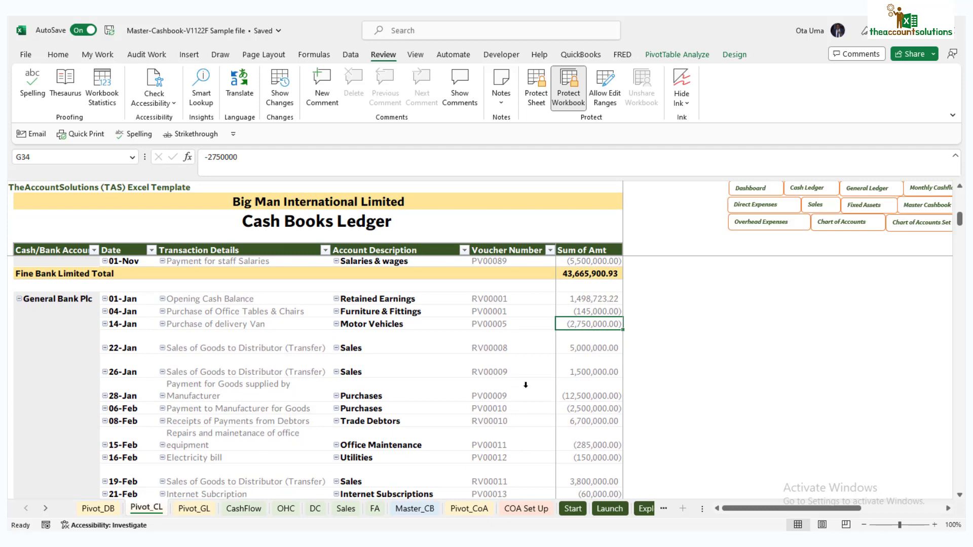
Review the Good Bank and Petty Cash totals, then move to the Master Cashbook sheet.
scroll(down, 3)
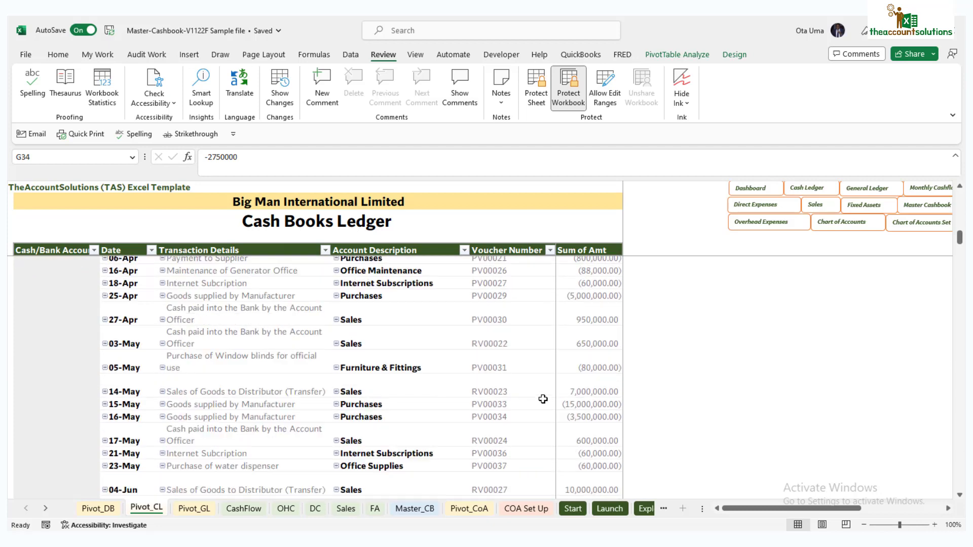
scroll(down, 3)
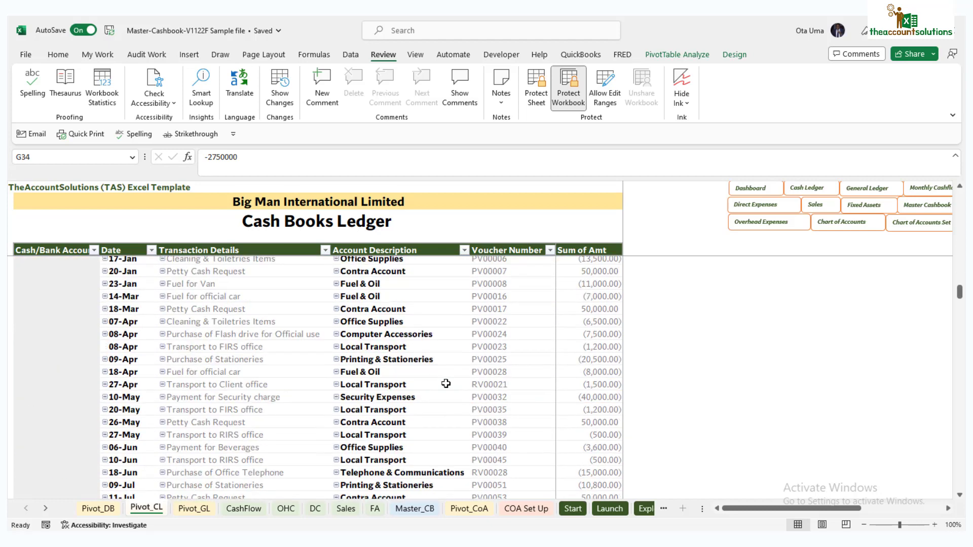
scroll(up, 3)
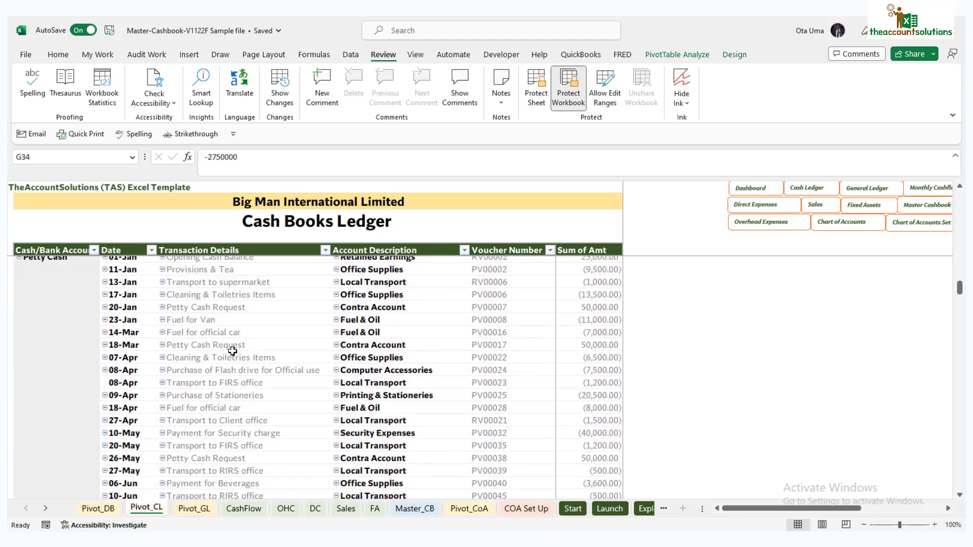
scroll(down, 3)
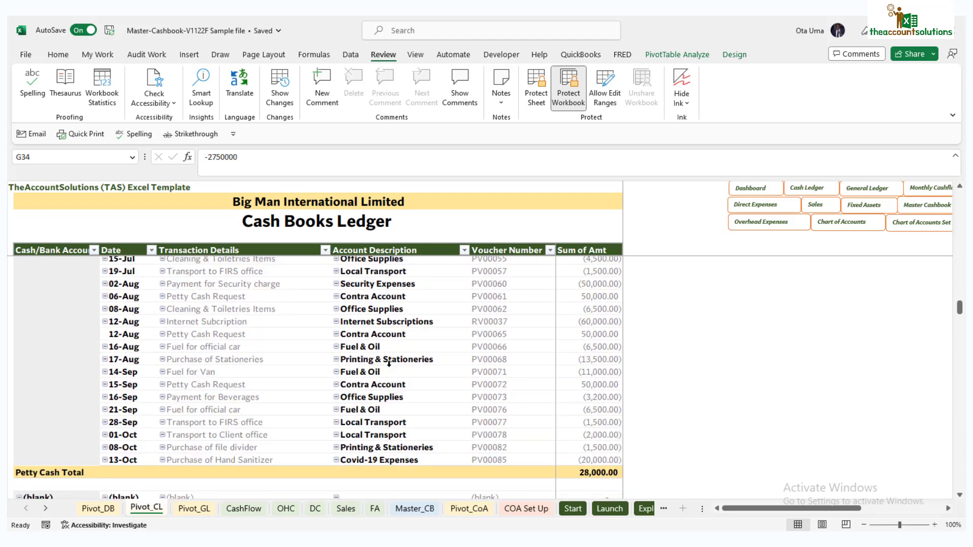
scroll(up, 3)
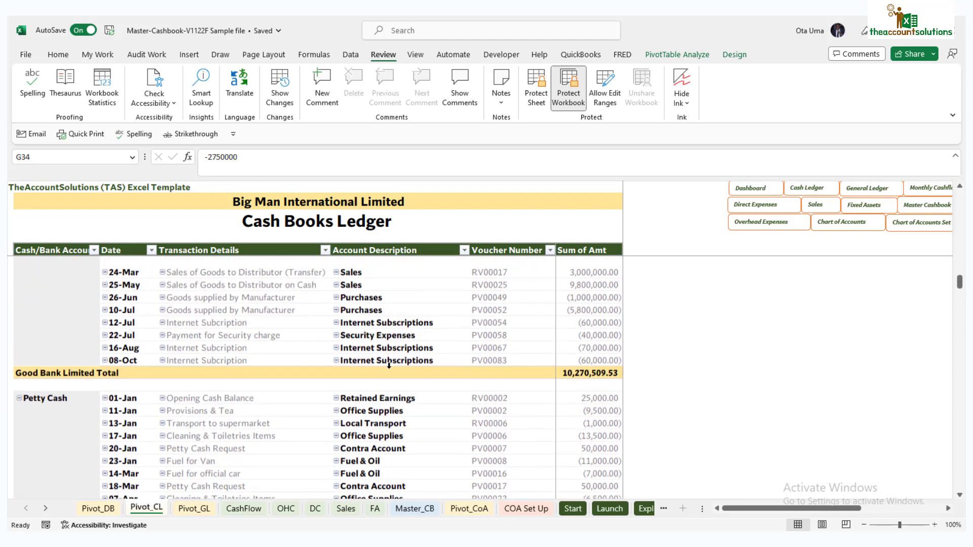
click(414, 508)
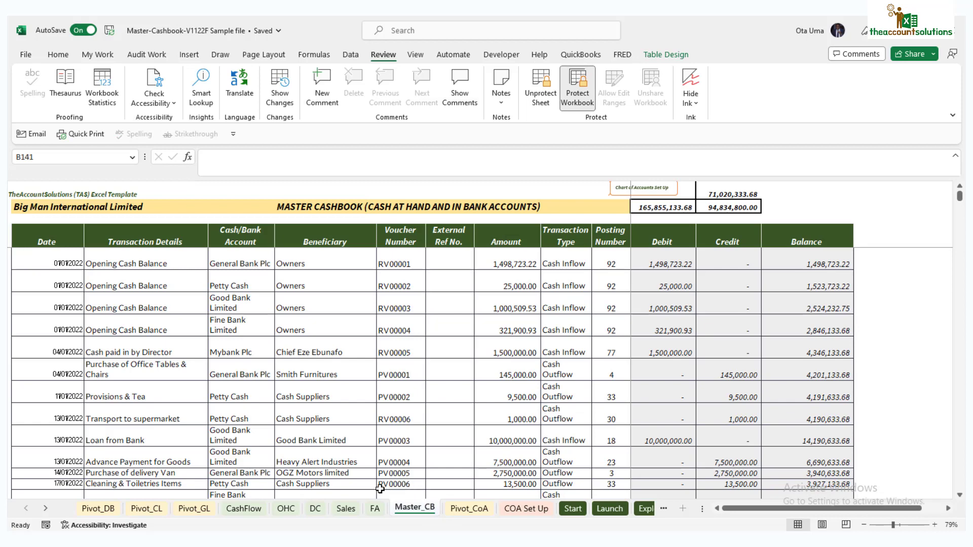
Flip between Master_CB and Pivot_CL, then select the Petty Cash account label in the ledger.
click(146, 509)
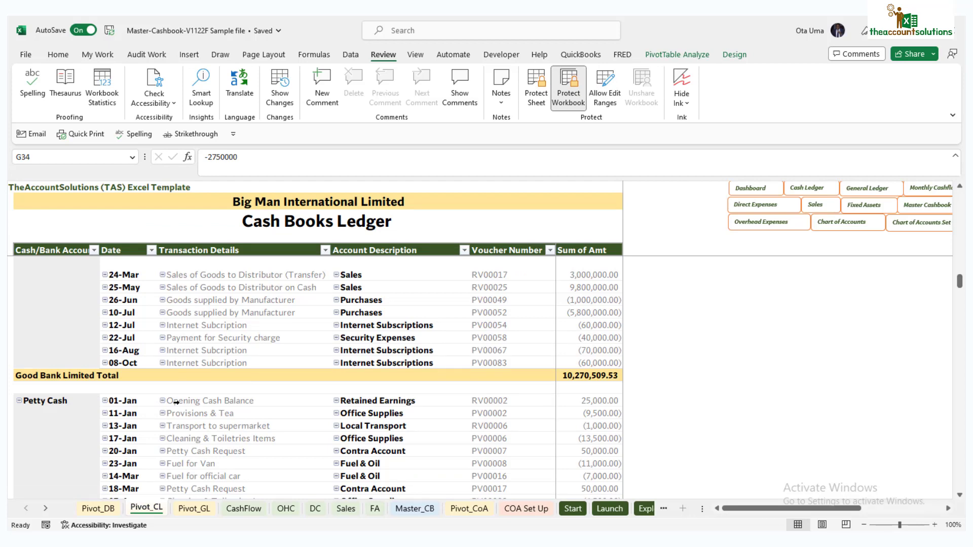
click(414, 510)
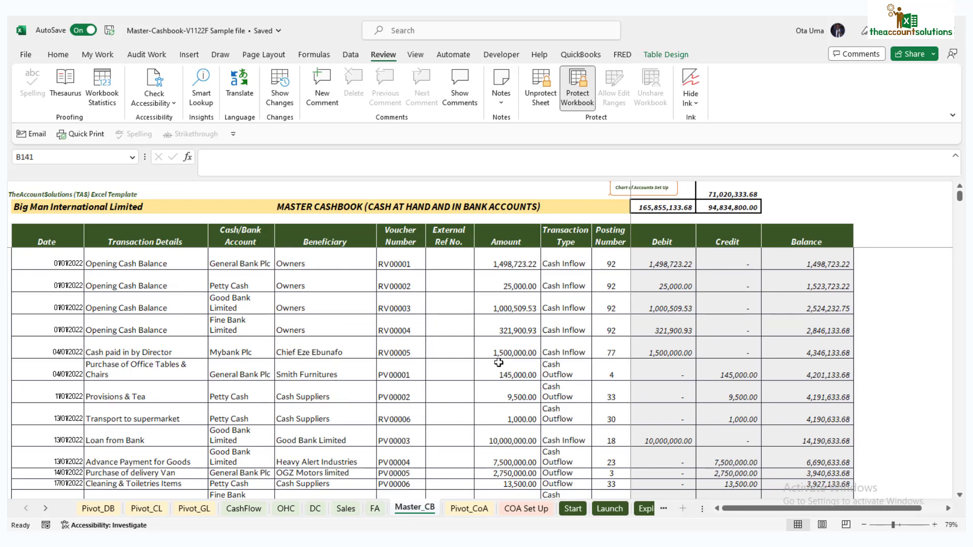
click(145, 509)
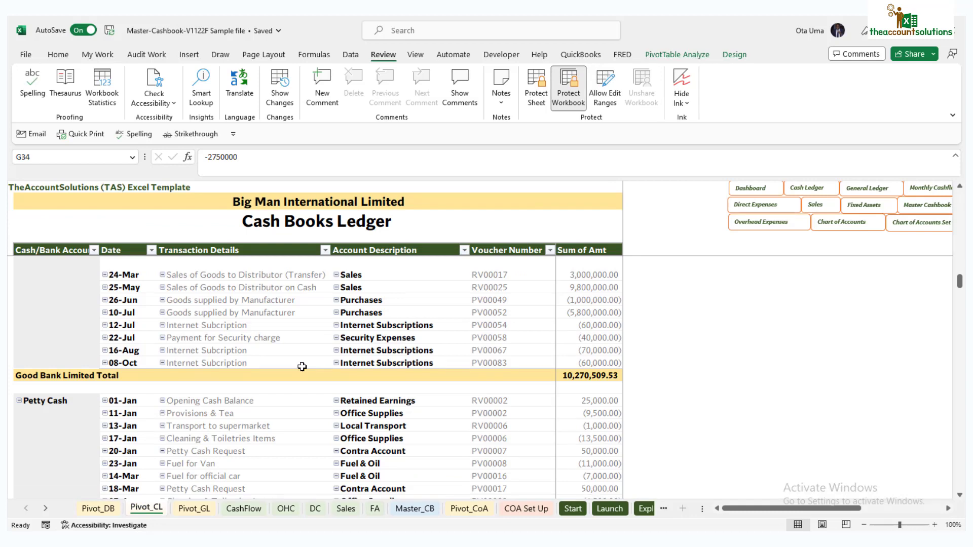
mouse_move(297, 406)
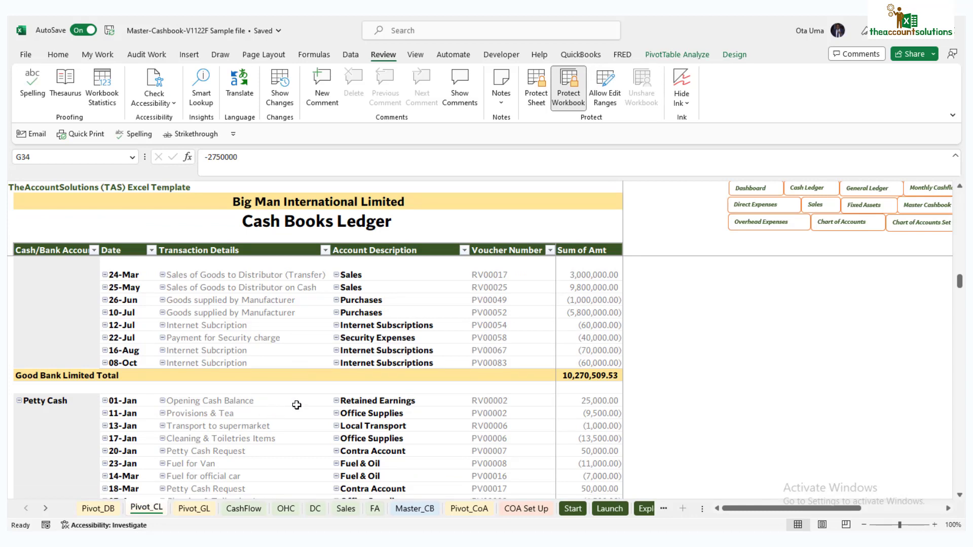
scroll(down, 3)
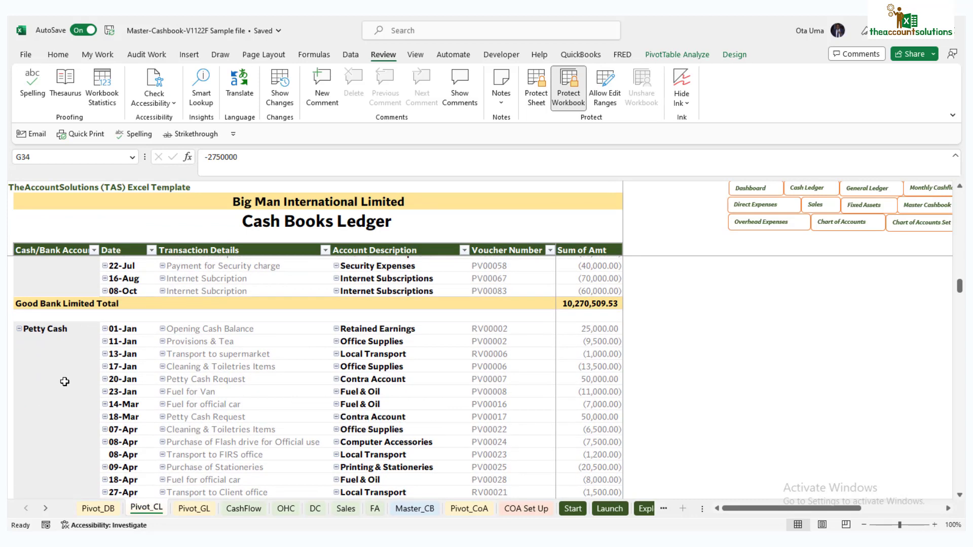
click(42, 329)
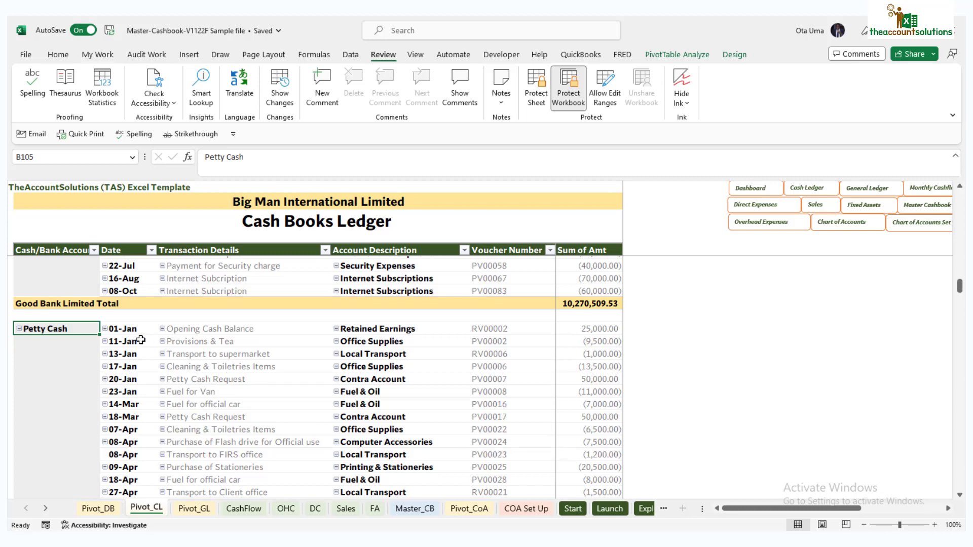
Scroll past the Petty Cash and Mybank Plc totals down to the 71,020,333.68 Grand Total.
scroll(down, 3)
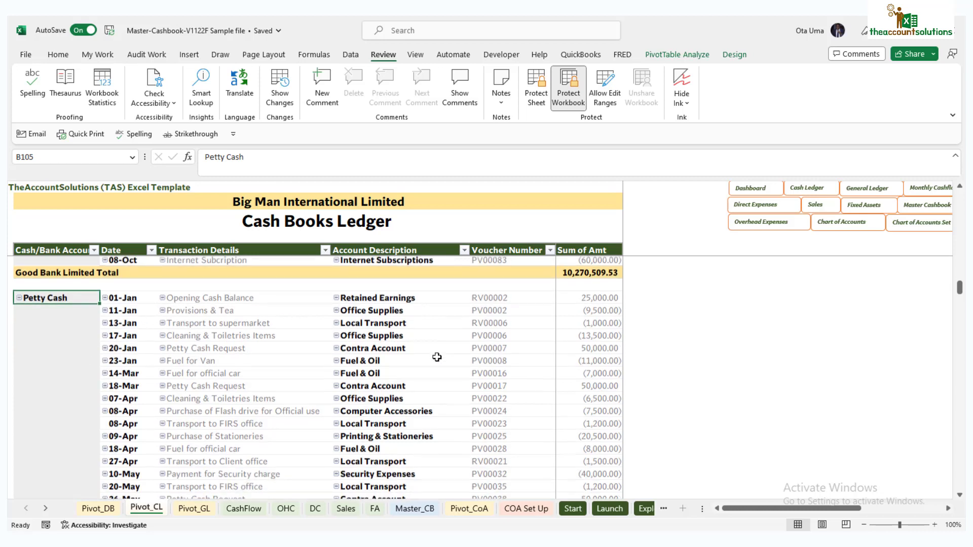
scroll(down, 3)
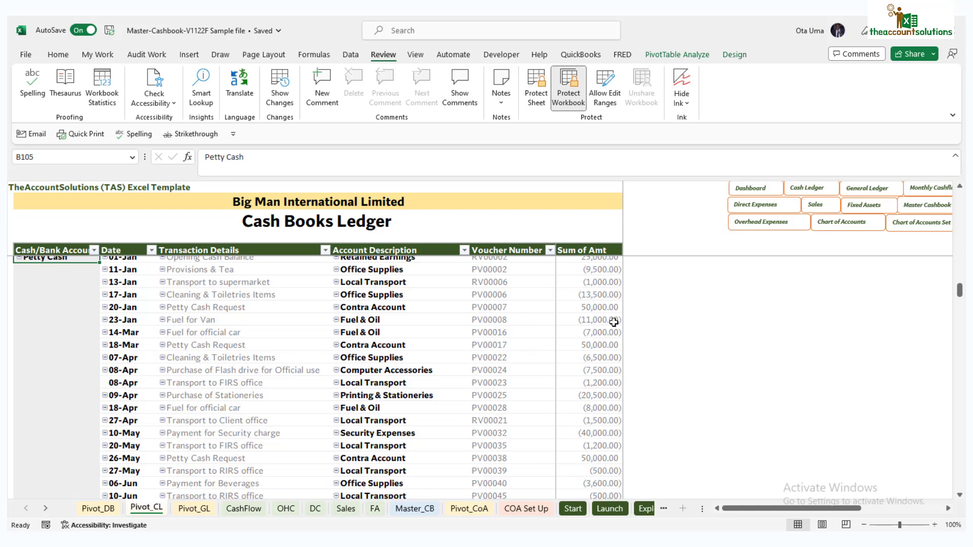
scroll(down, 3)
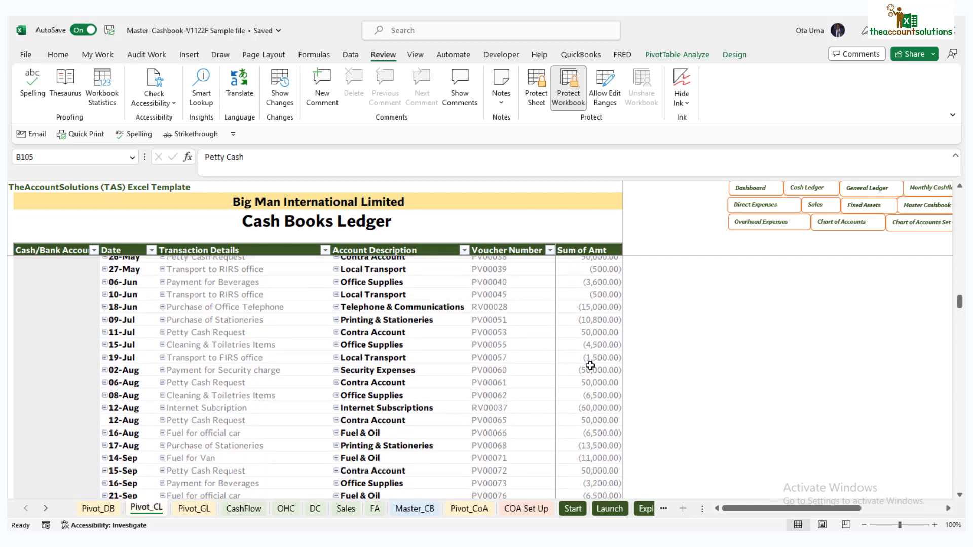
scroll(down, 3)
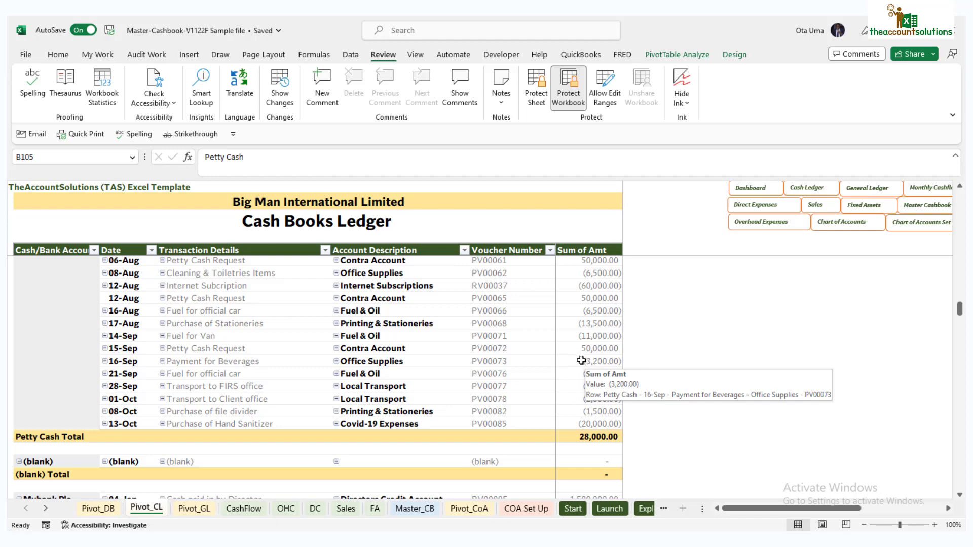
scroll(down, 3)
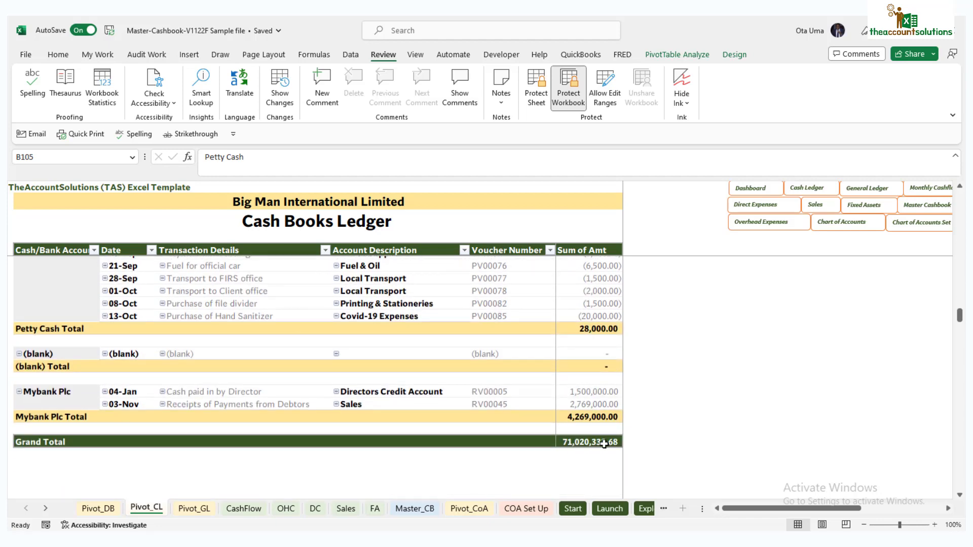
mouse_move(544, 444)
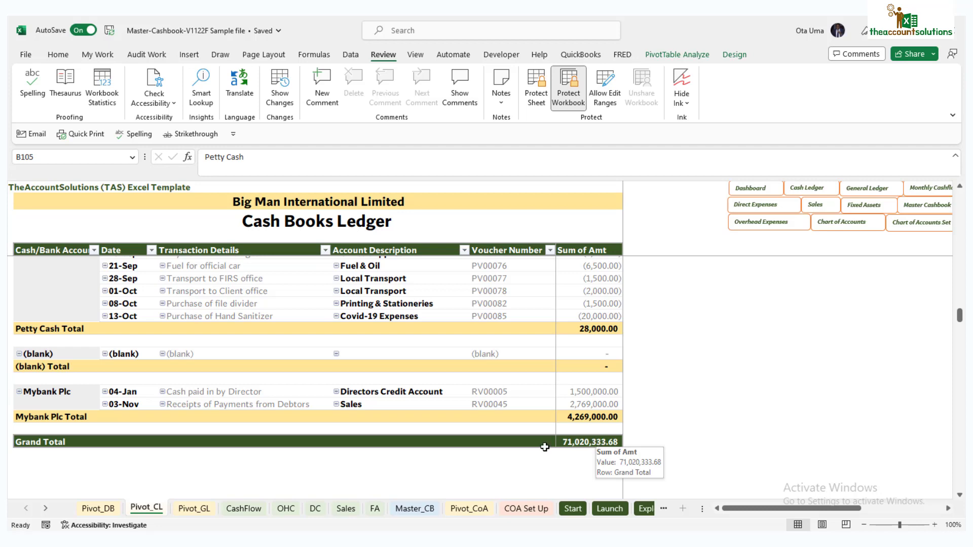
click(527, 507)
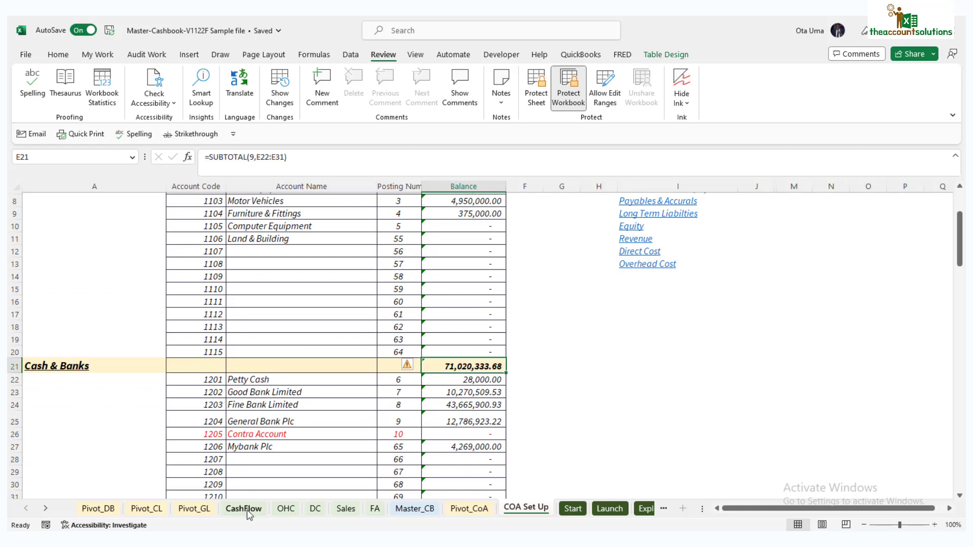
click(243, 508)
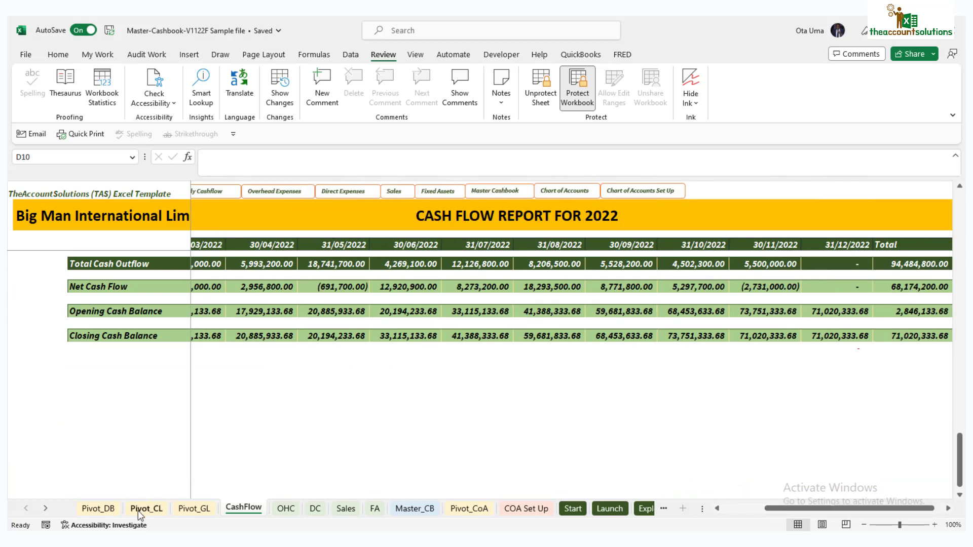
click(146, 508)
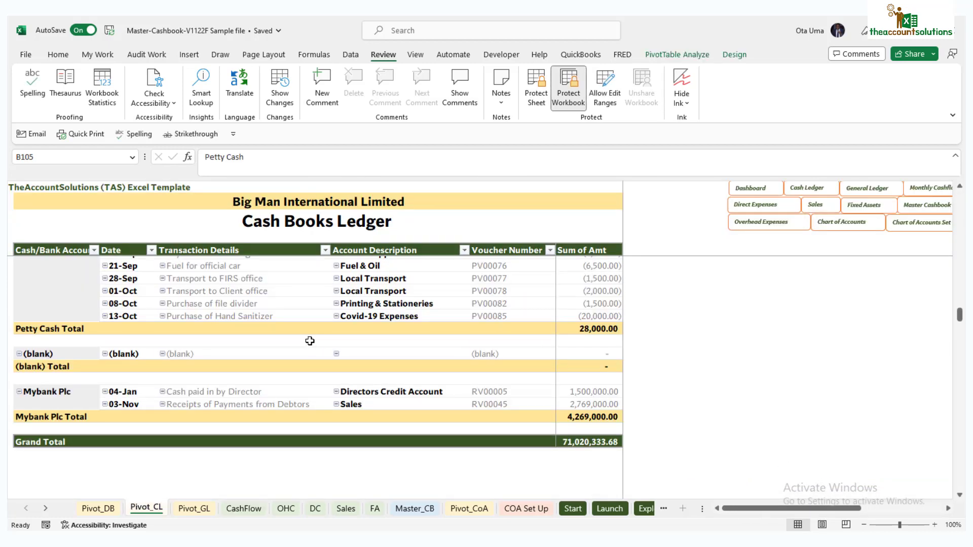
scroll(up, 3)
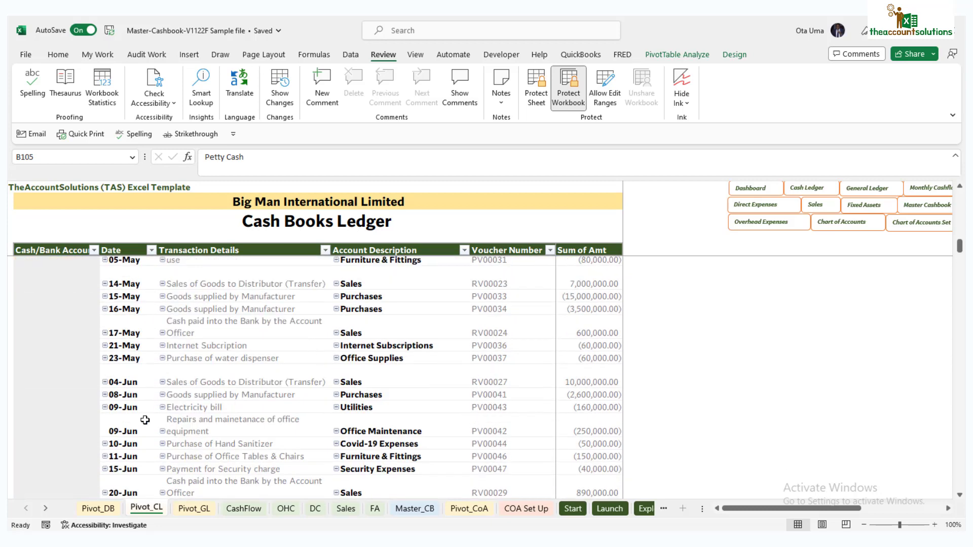
click(98, 508)
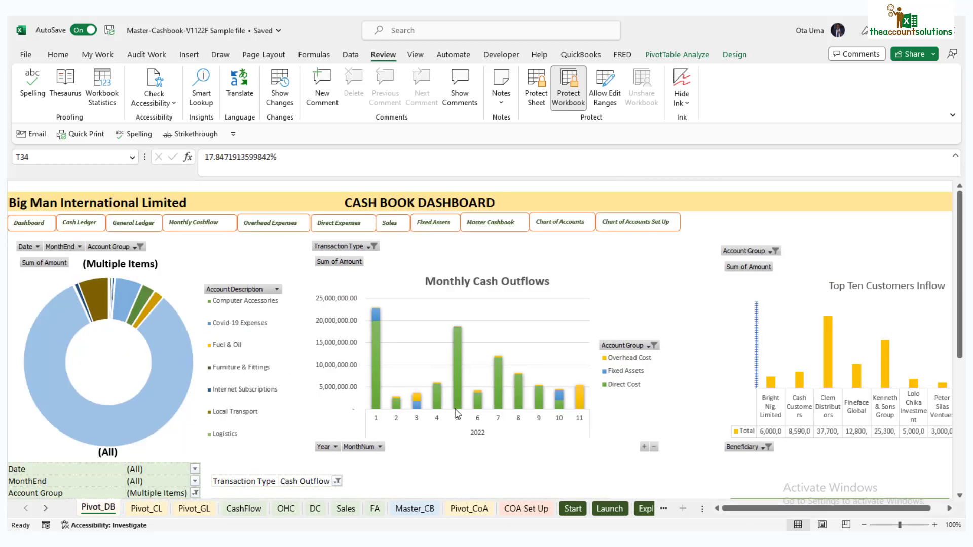
mouse_move(213, 365)
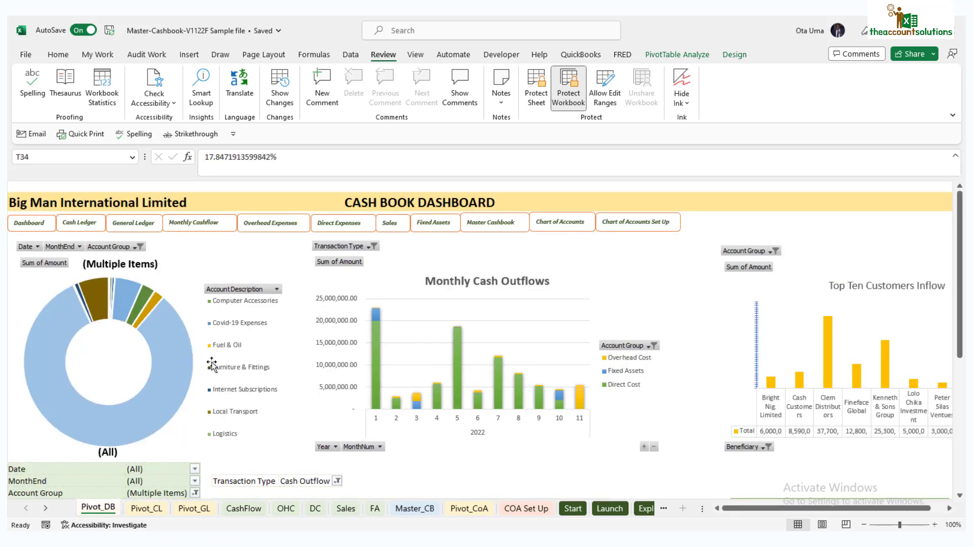
mouse_move(569, 287)
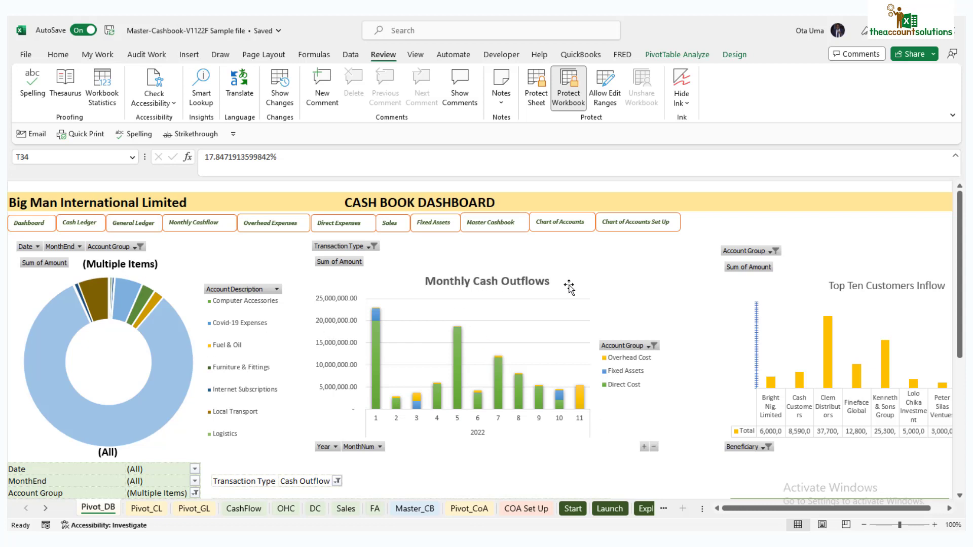
mouse_move(368, 326)
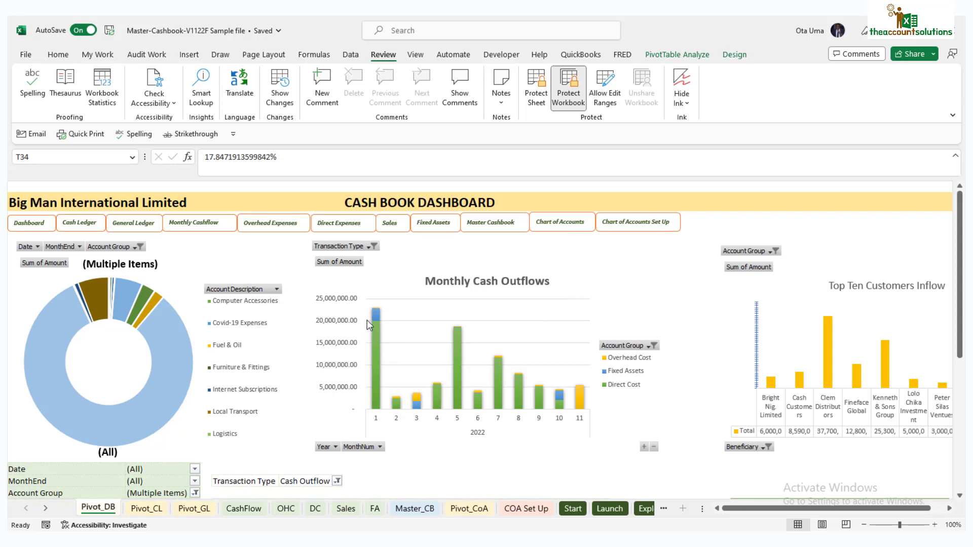
mouse_move(447, 356)
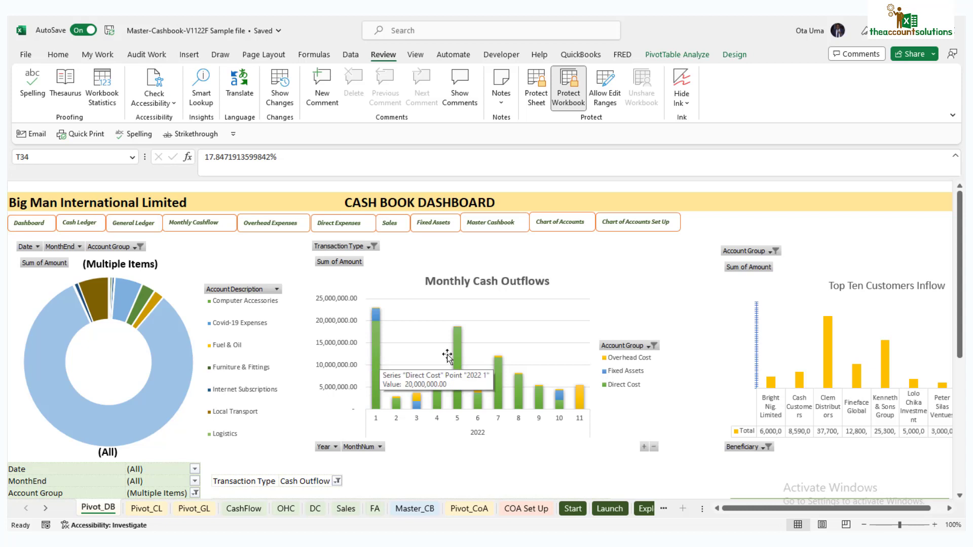
mouse_move(630, 377)
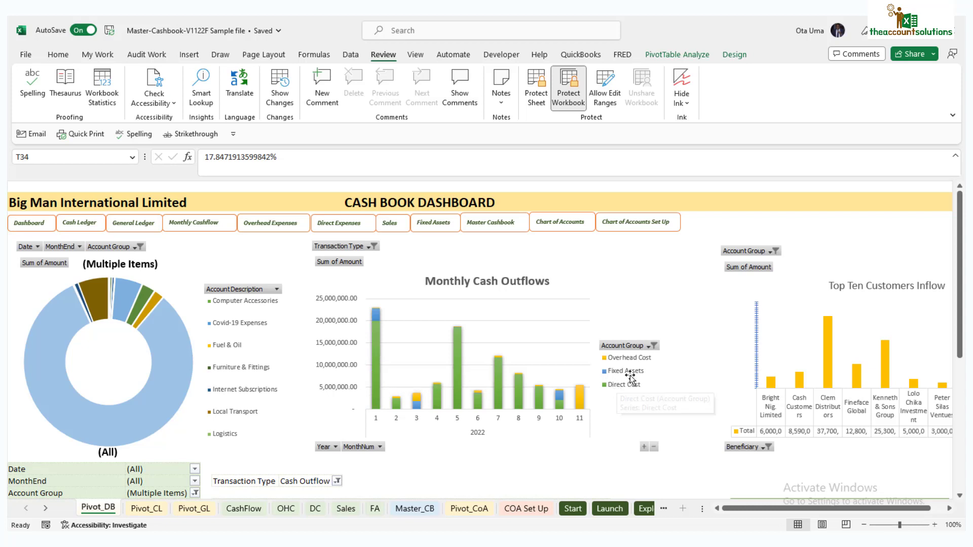
mouse_move(629, 371)
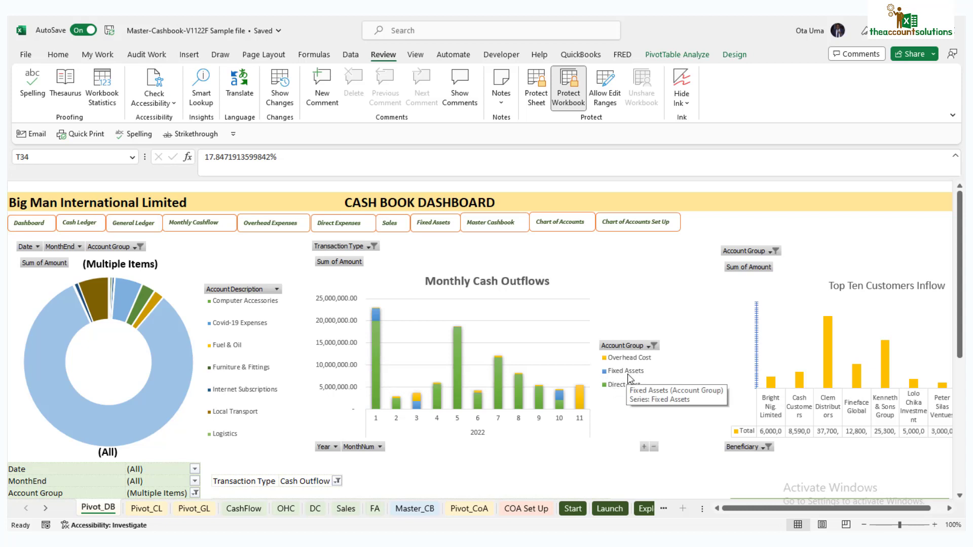
mouse_move(416, 325)
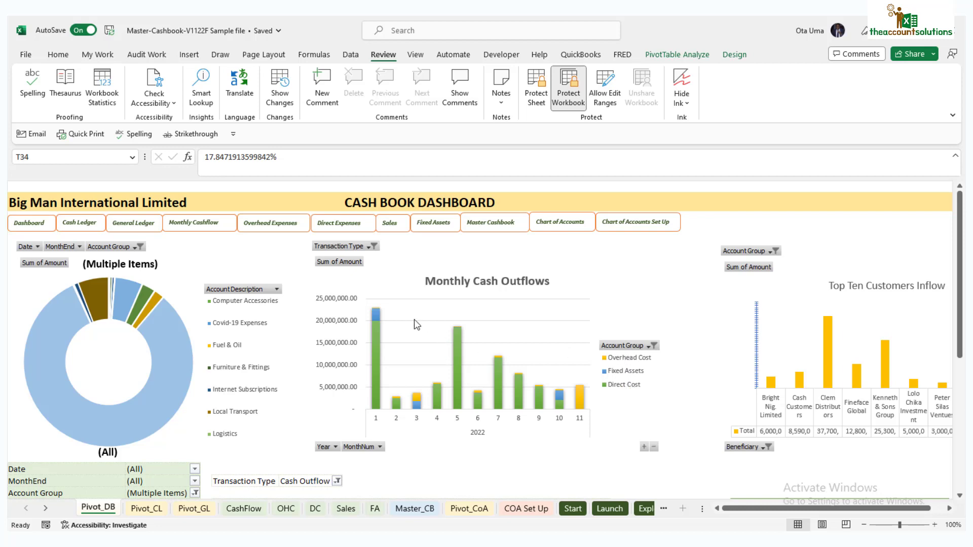
mouse_move(554, 409)
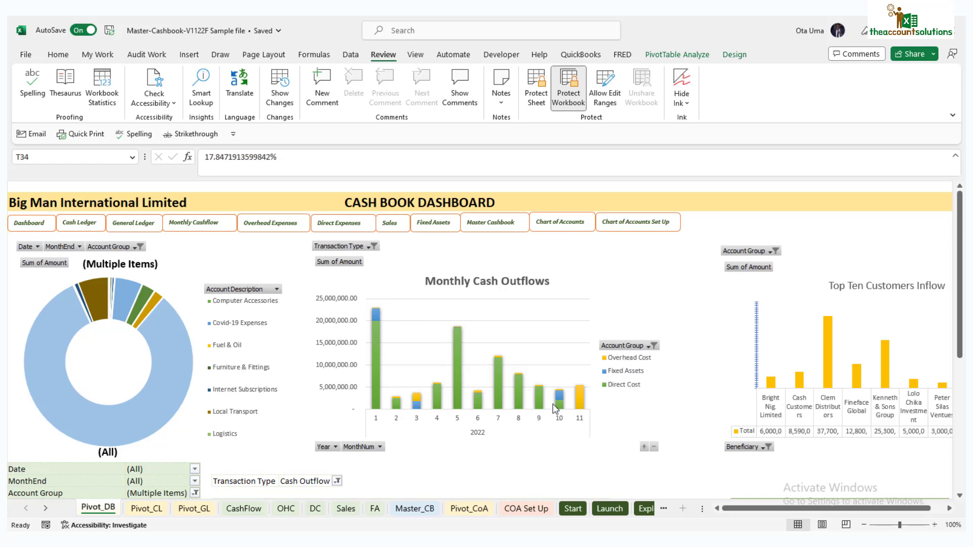
Scroll the Pivot_DB sheet down to the monthly outflow table (94,484,800) and its outflow bars.
scroll(down, 3)
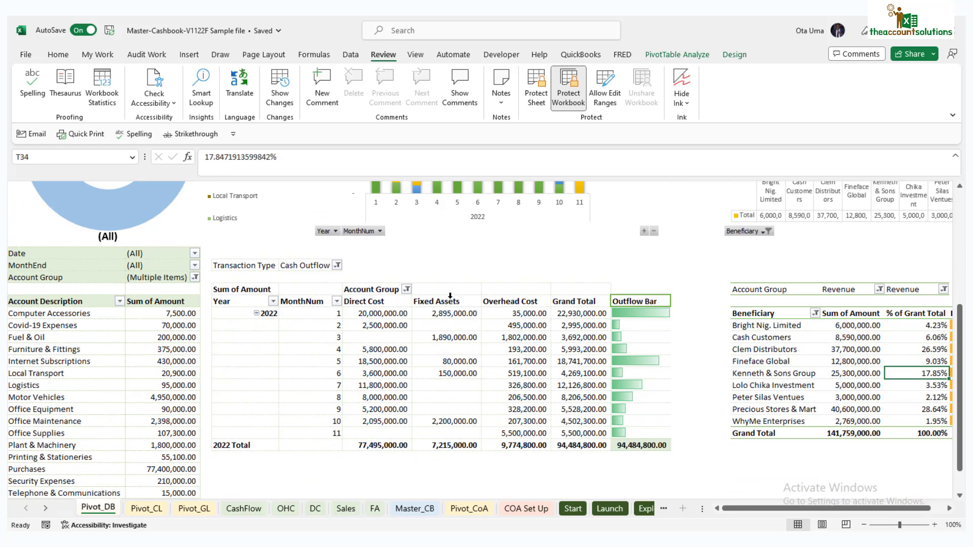
mouse_move(587, 302)
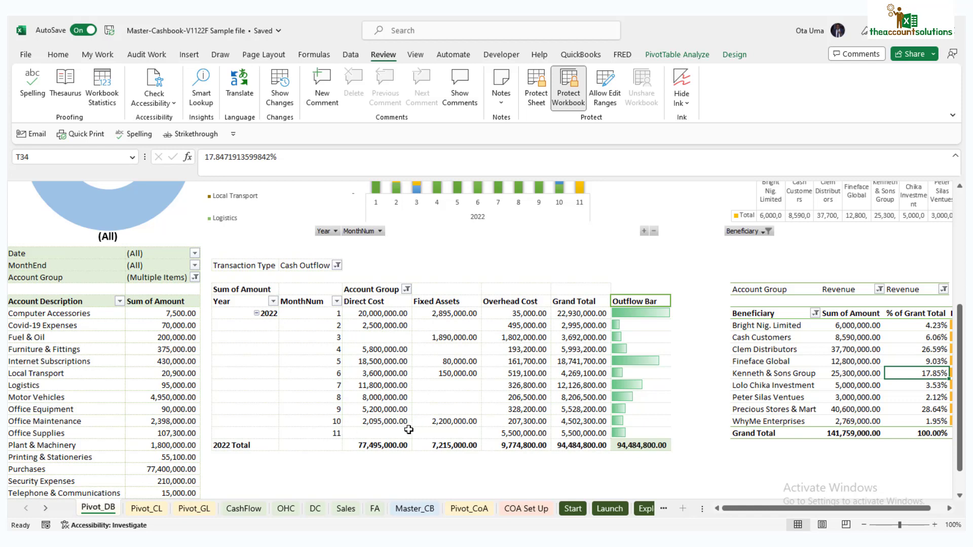
mouse_move(649, 314)
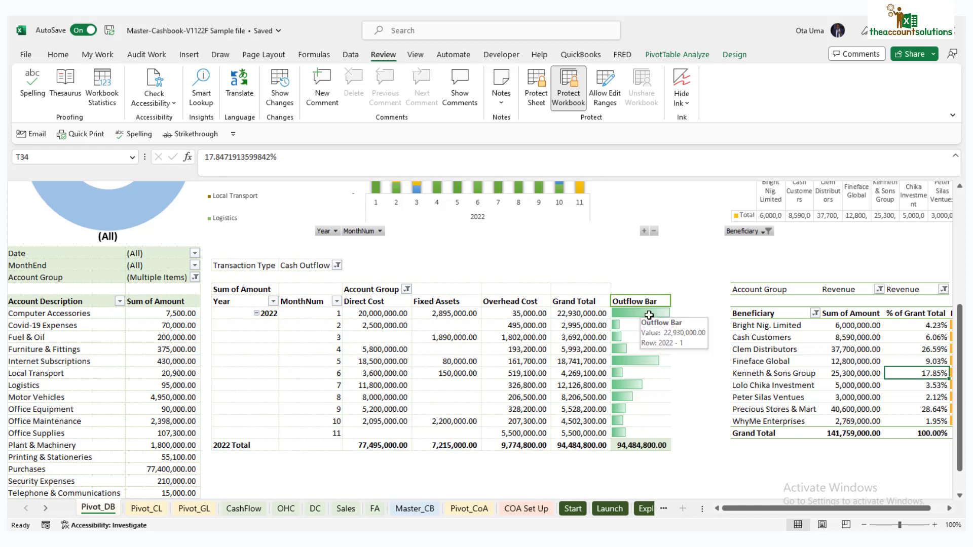
mouse_move(633, 374)
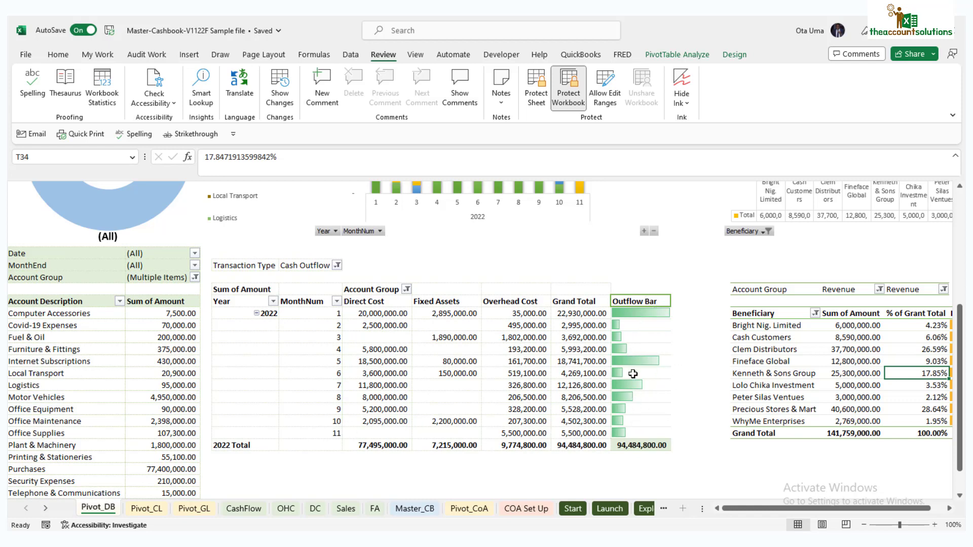
mouse_move(397, 339)
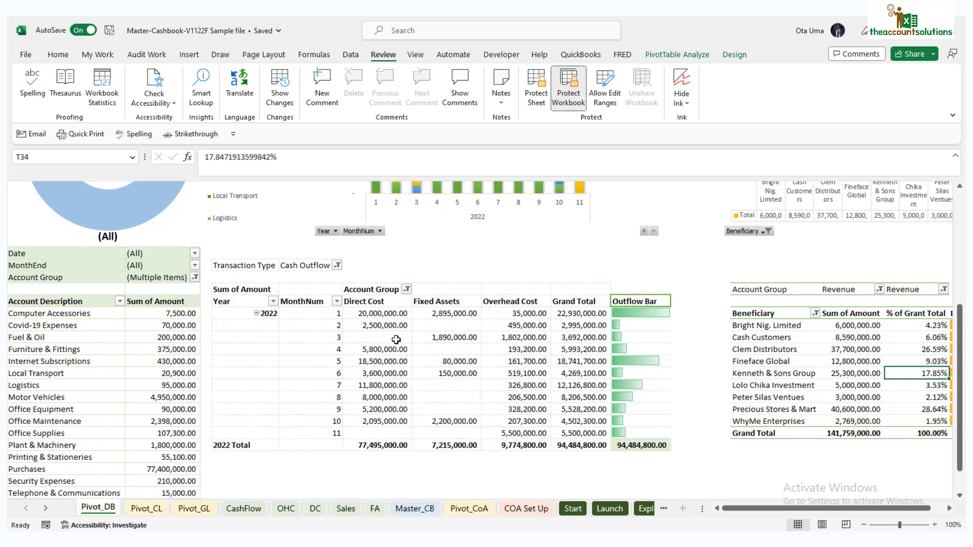
scroll(down, 3)
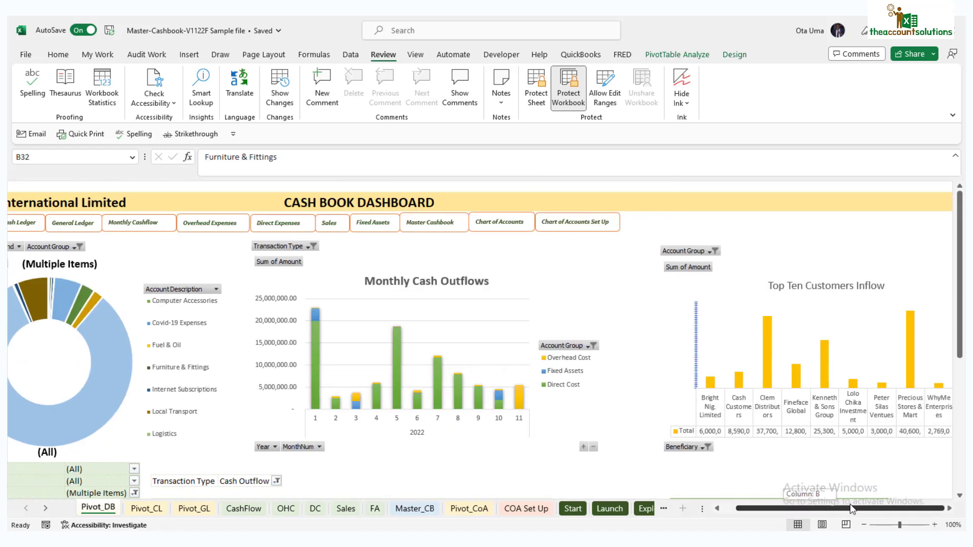
mouse_move(887, 367)
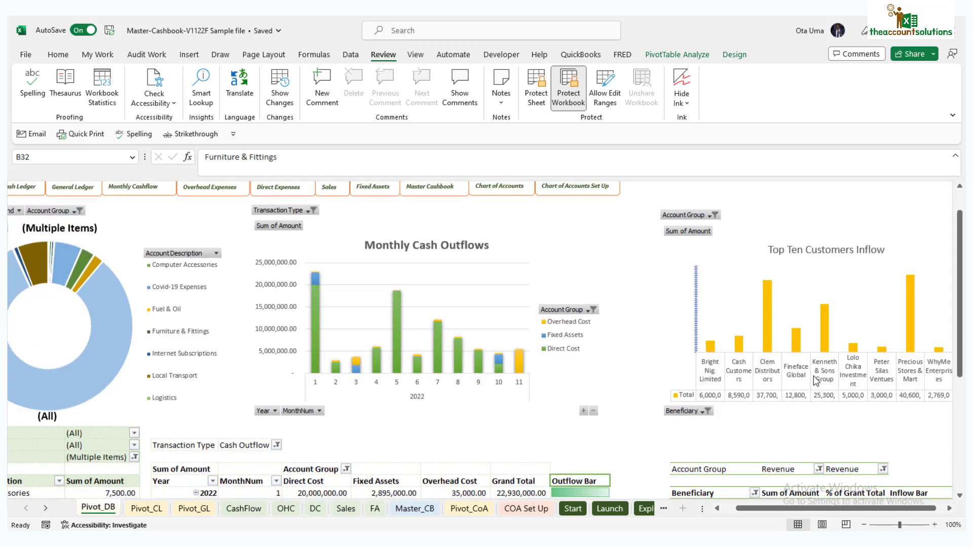
Check the Beneficiary inflow pivot, then scroll back to the dashboard title, links and three charts.
scroll(down, 3)
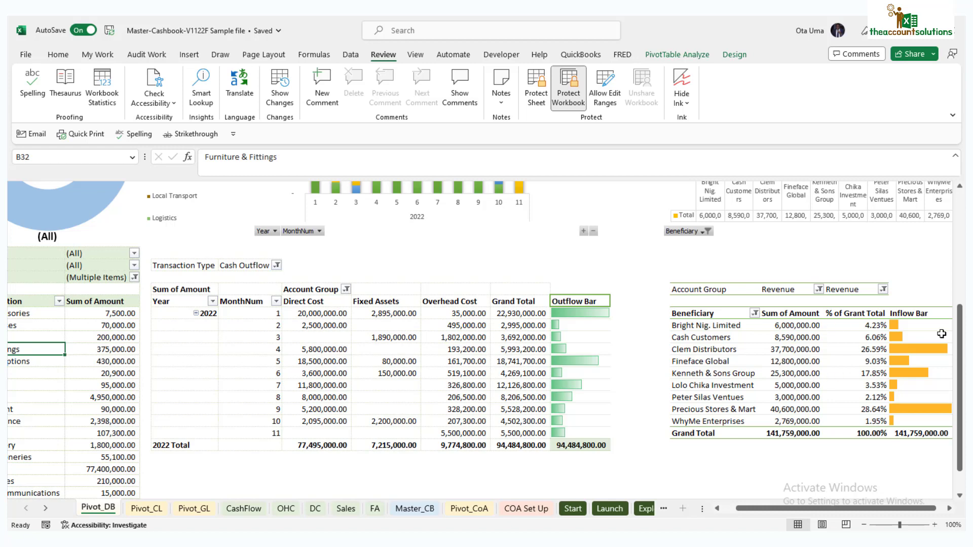
mouse_move(903, 317)
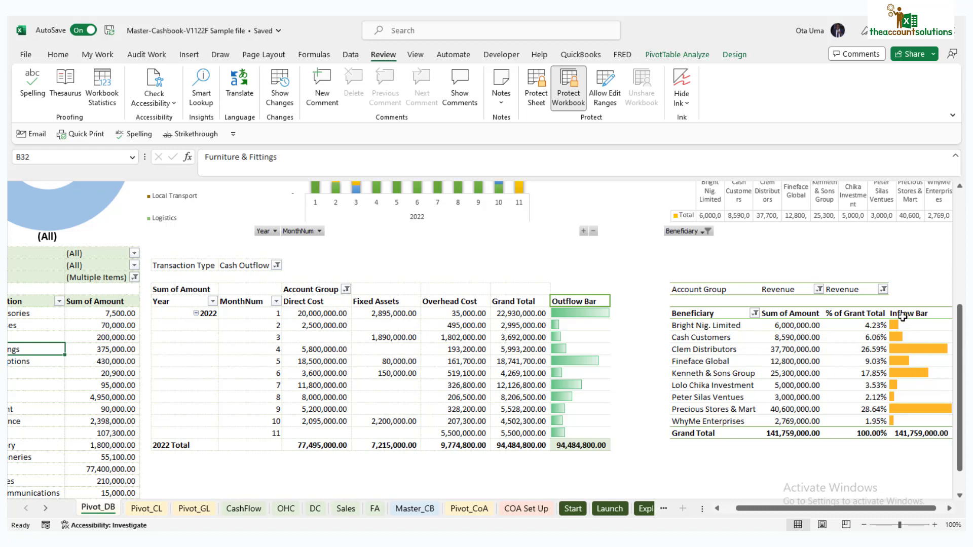
scroll(up, 3)
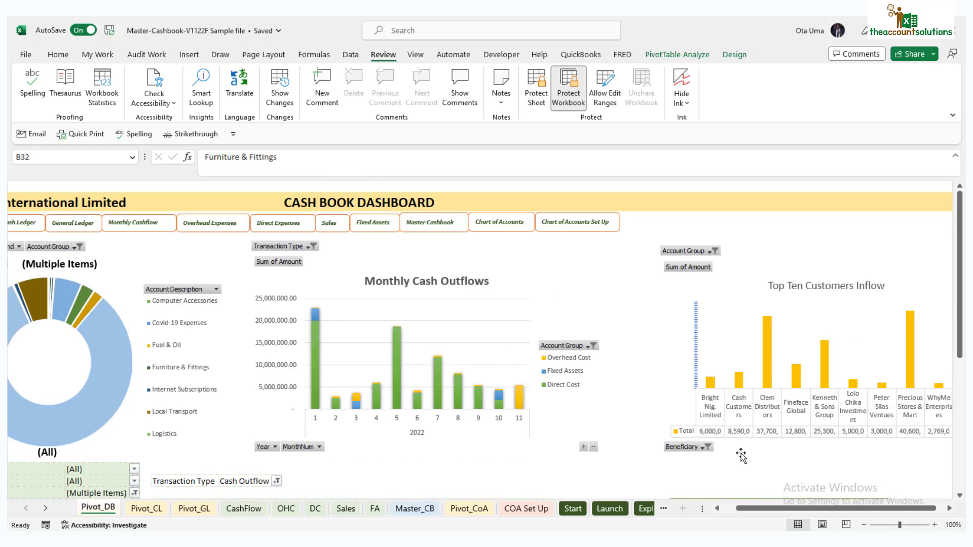
scroll(left, 3)
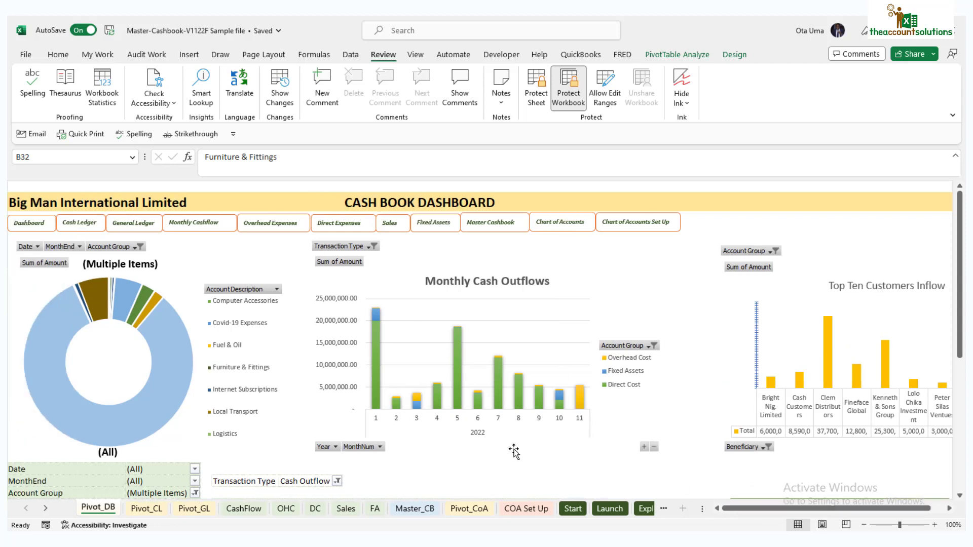
mouse_move(538, 407)
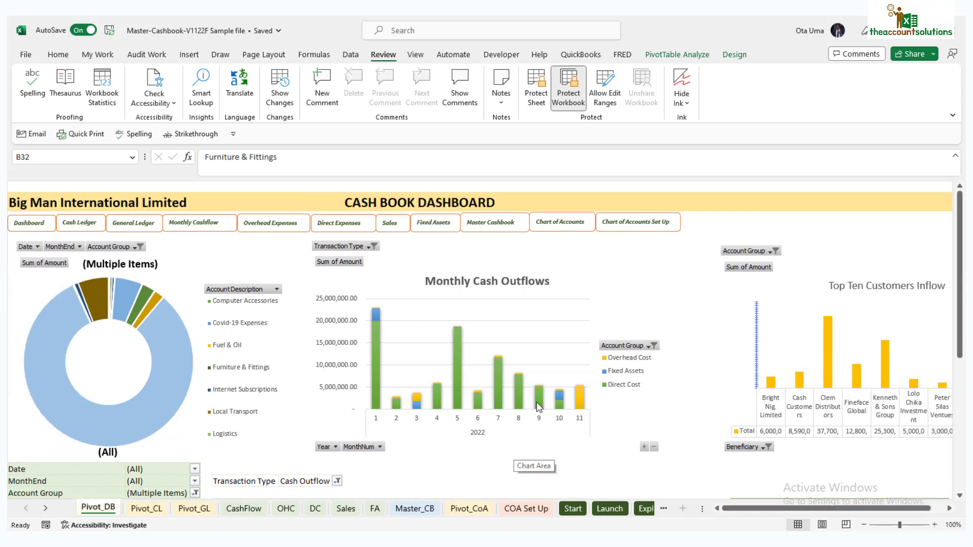
mouse_move(542, 394)
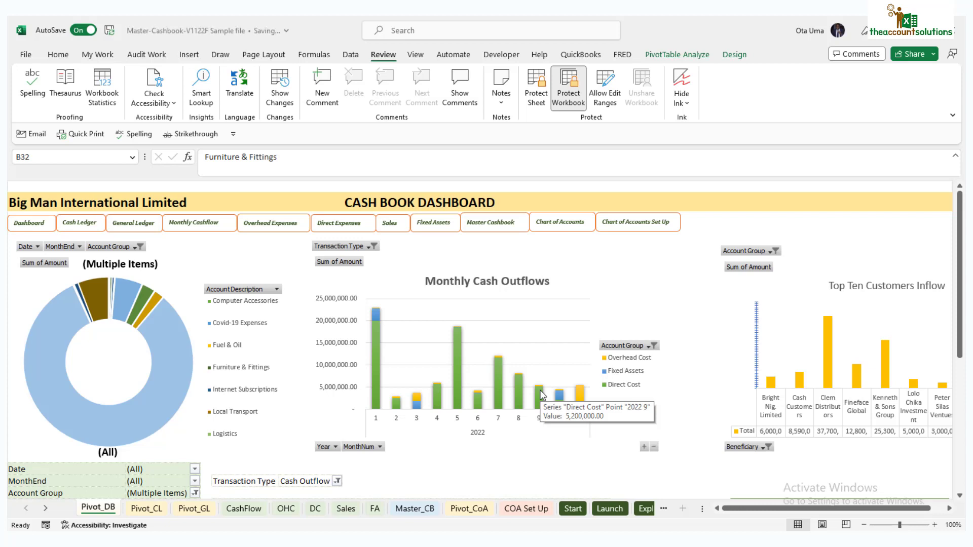
mouse_move(545, 400)
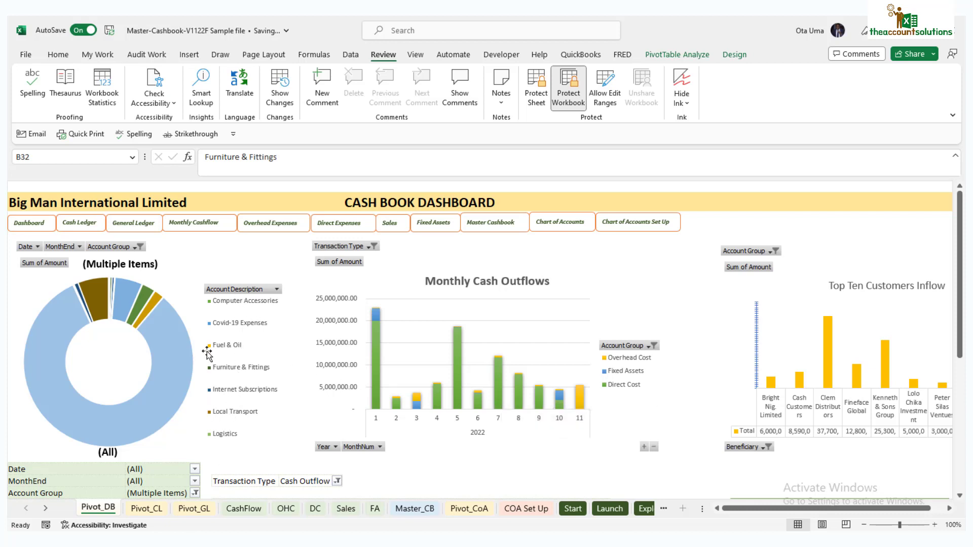
mouse_move(217, 383)
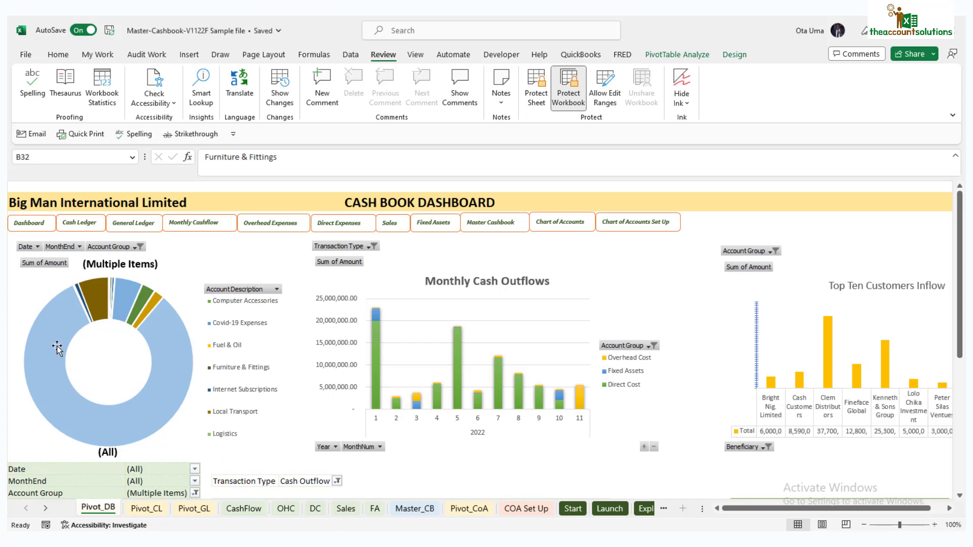
mouse_move(474, 441)
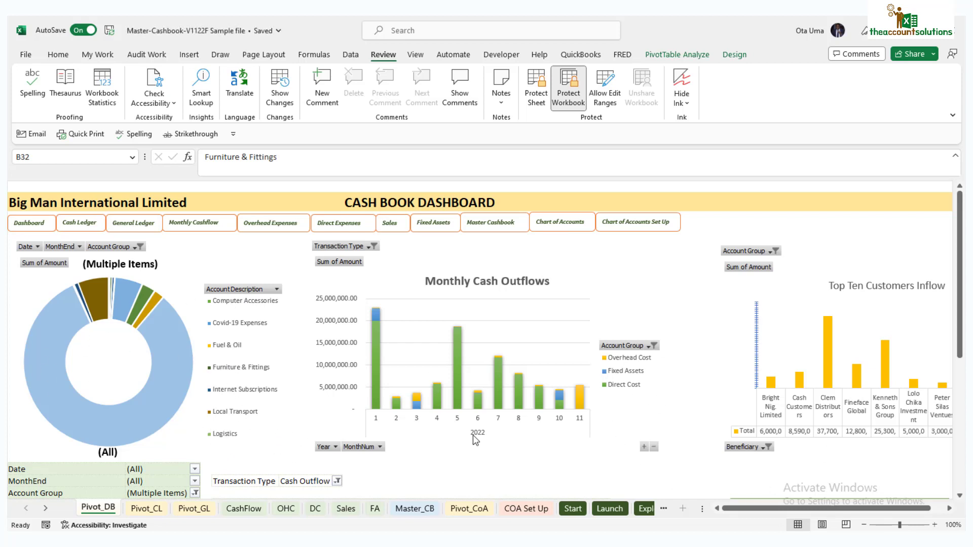
mouse_move(370, 402)
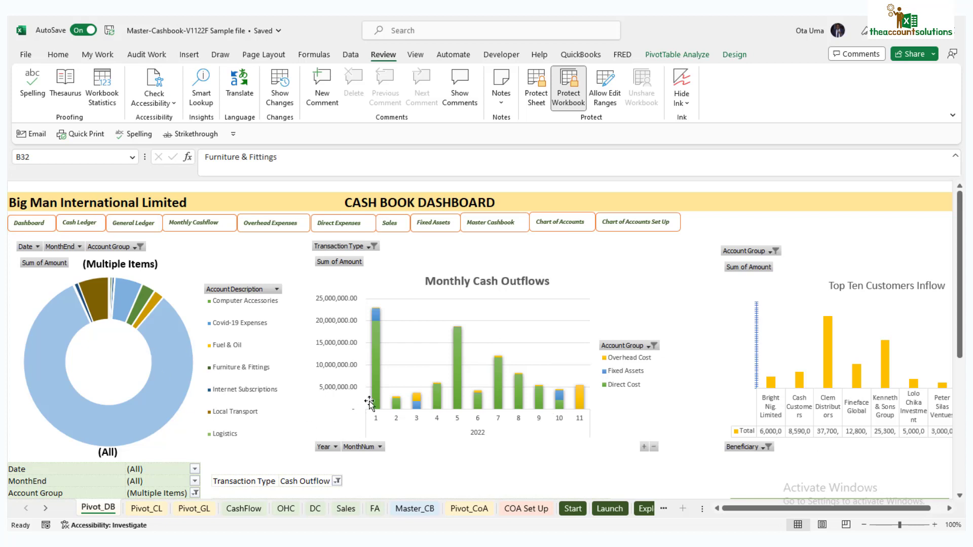
mouse_move(482, 432)
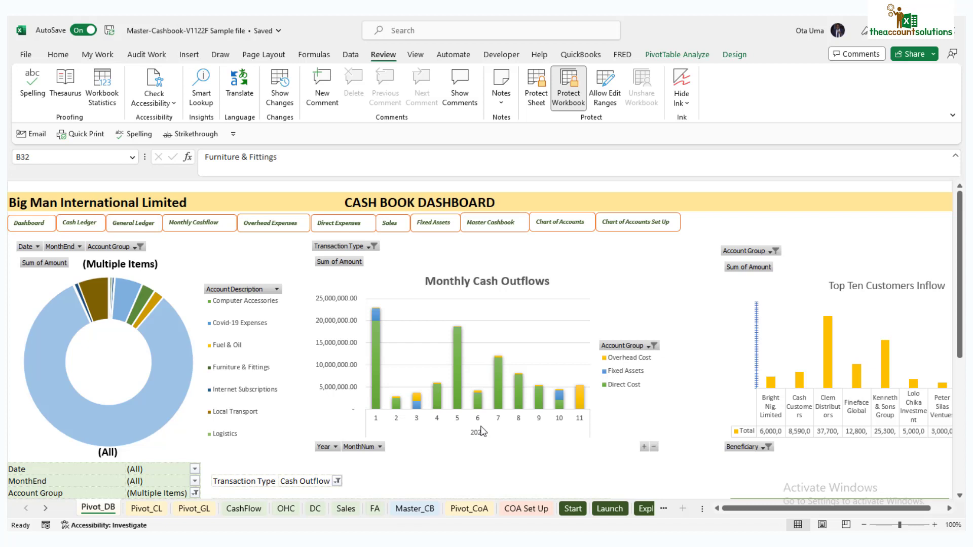
mouse_move(506, 414)
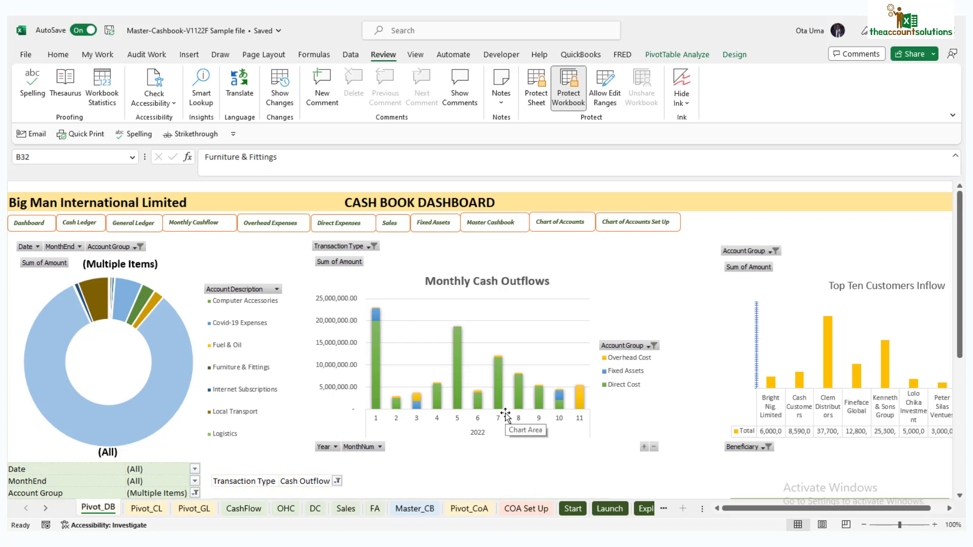